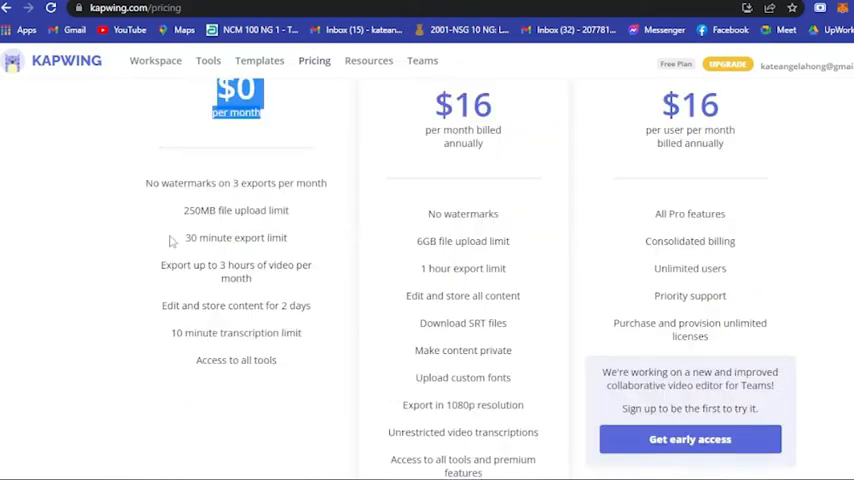
mouse_move(272, 325)
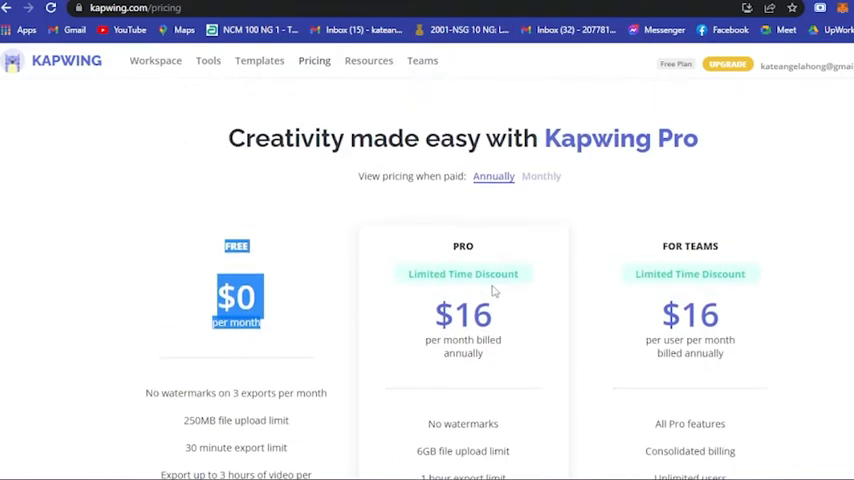
mouse_move(564, 199)
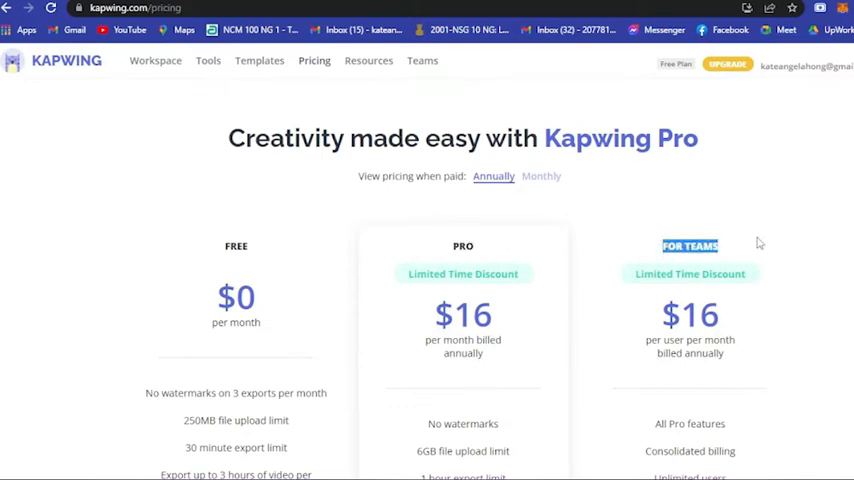
Scroll past the Free, Pro and Teams pricing plans, then go to the Workspace folder
scroll("down", 3)
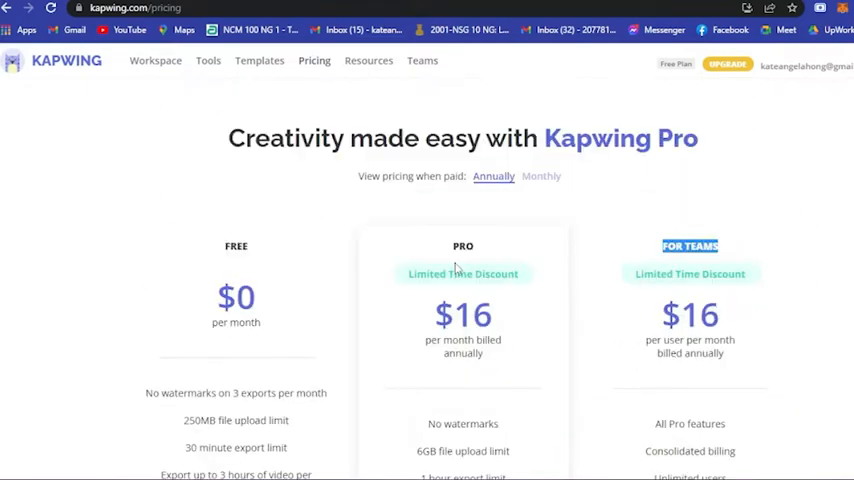
left_click(155, 60)
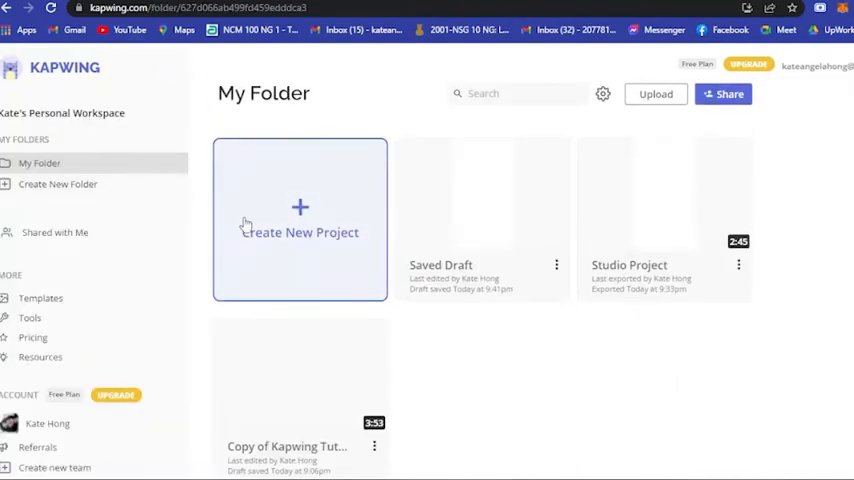
mouse_move(347, 263)
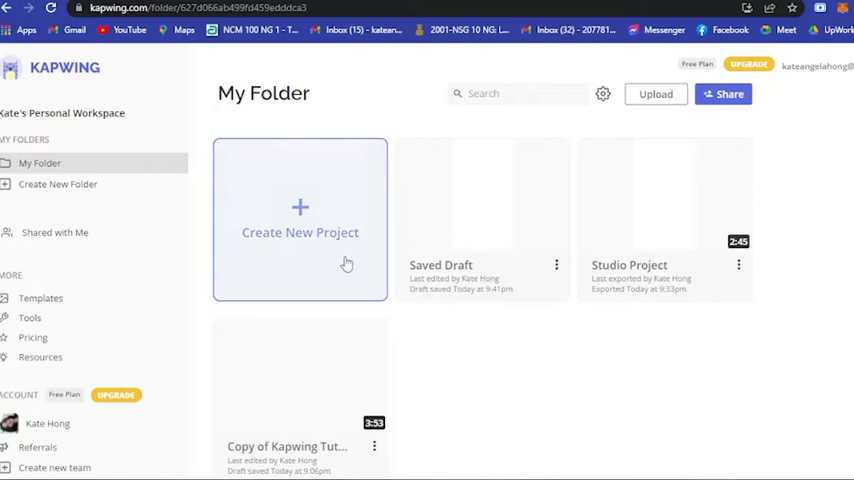
mouse_move(662, 314)
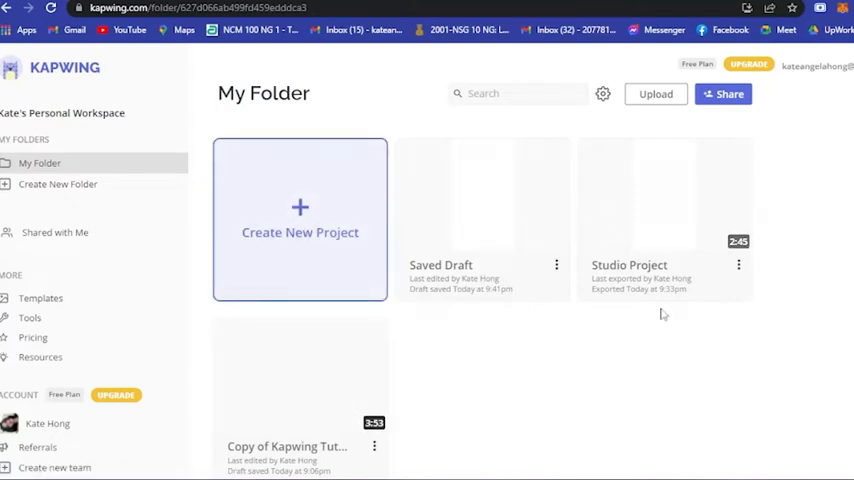
mouse_move(41, 298)
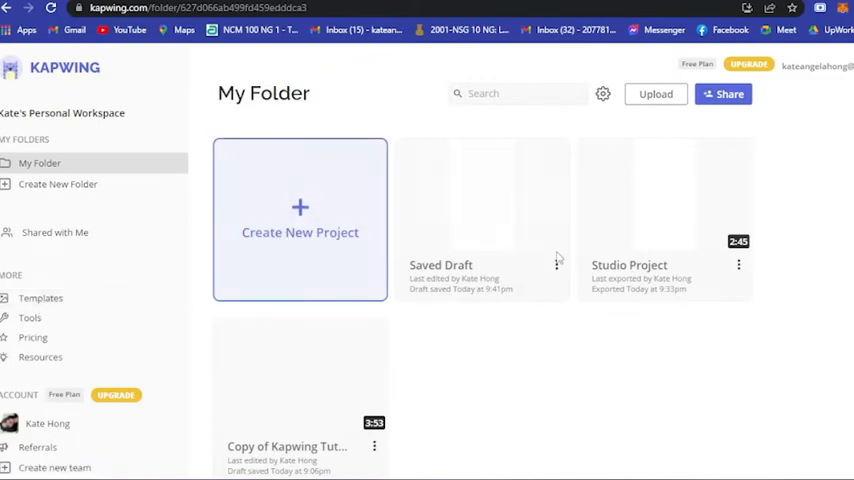
mouse_move(300, 250)
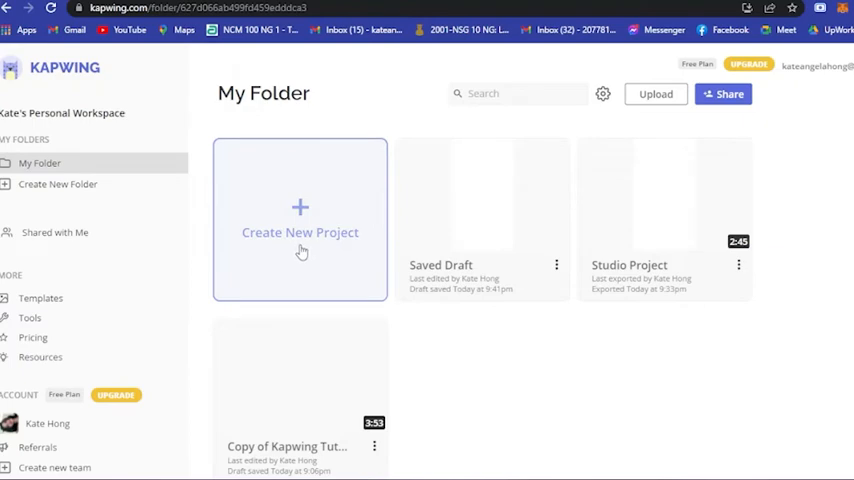
Create a new untitled project from the My Folder tile
left_click(300, 218)
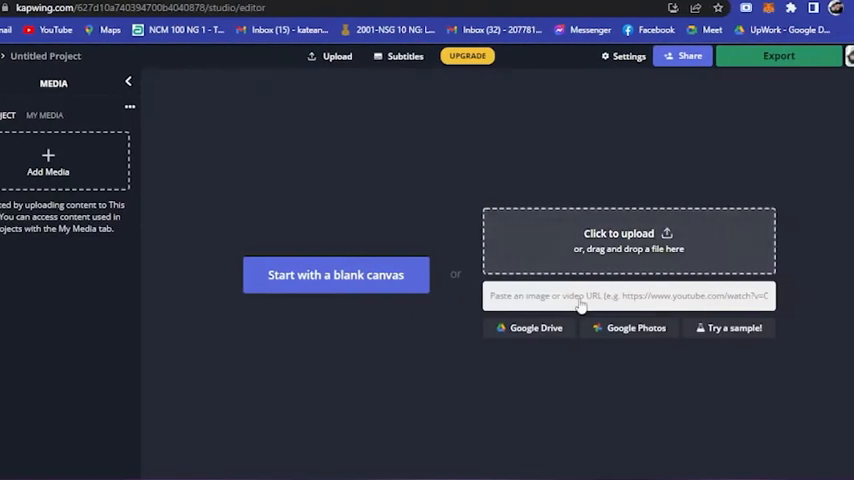
mouse_move(336, 275)
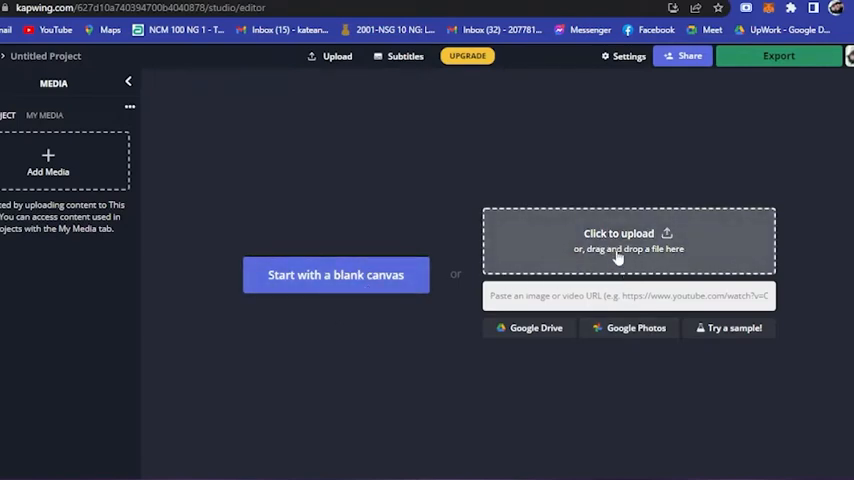
mouse_move(618, 255)
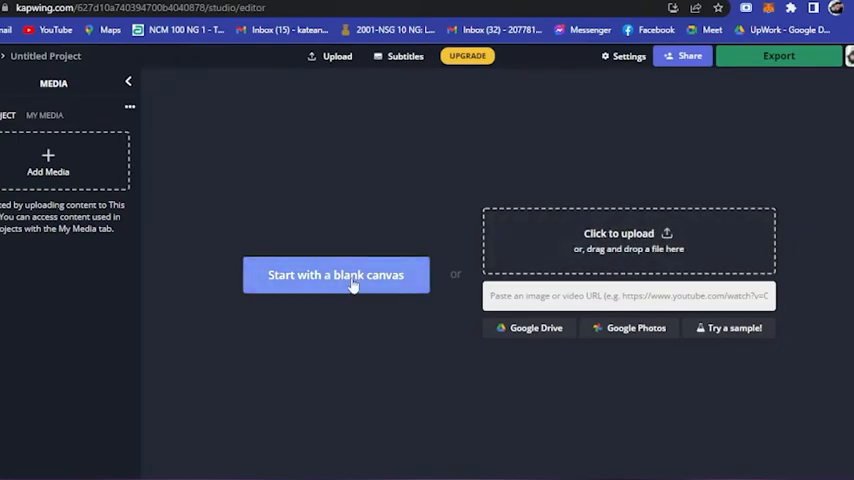
Start a blank canvas, try output presets, settle on 9:16 portrait, and open Custom Size
left_click(335, 275)
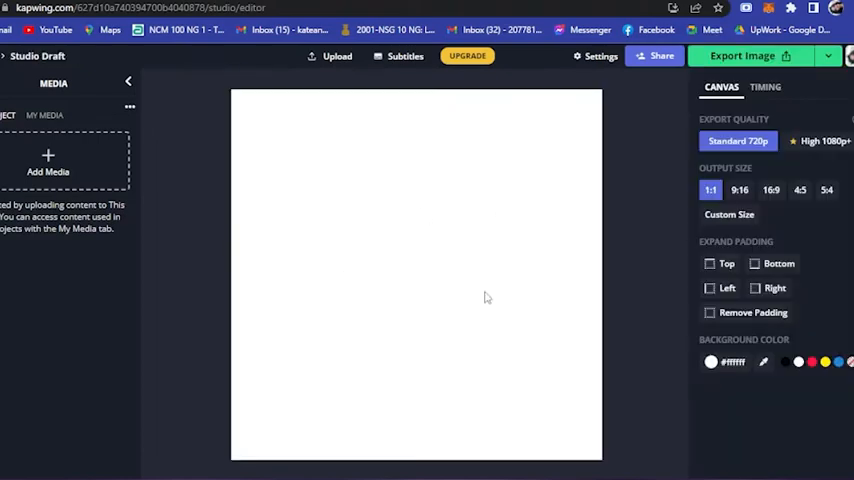
mouse_move(370, 278)
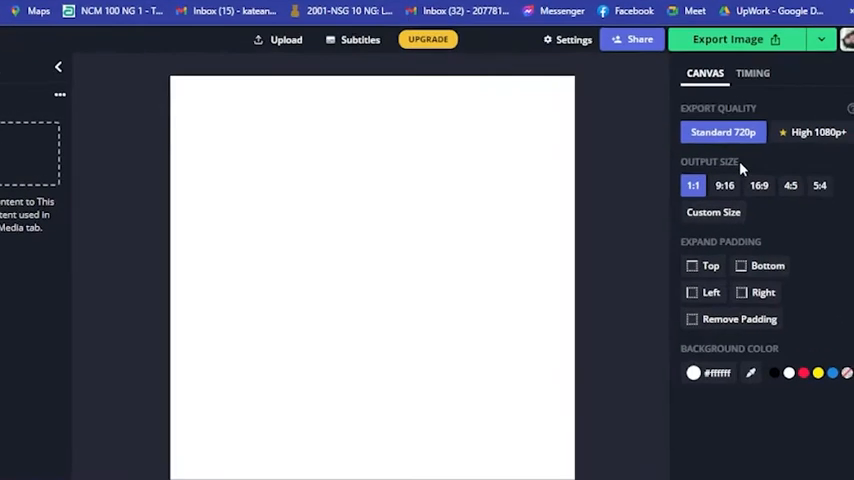
left_click(724, 185)
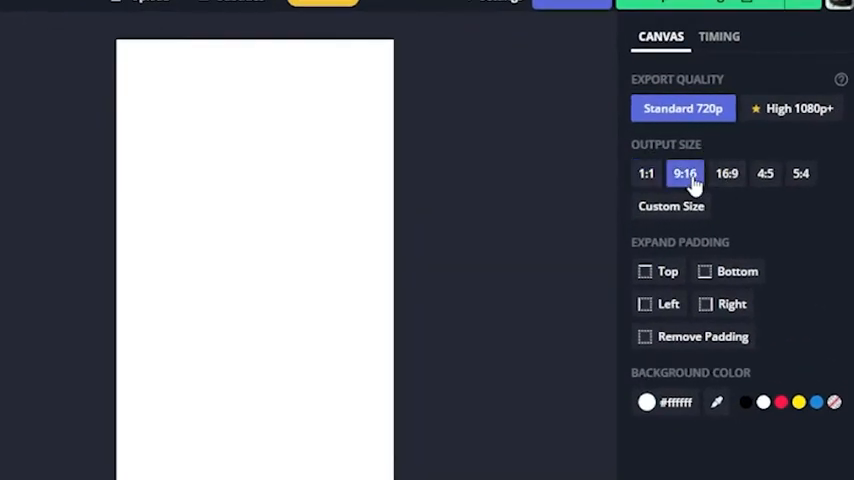
left_click(800, 173)
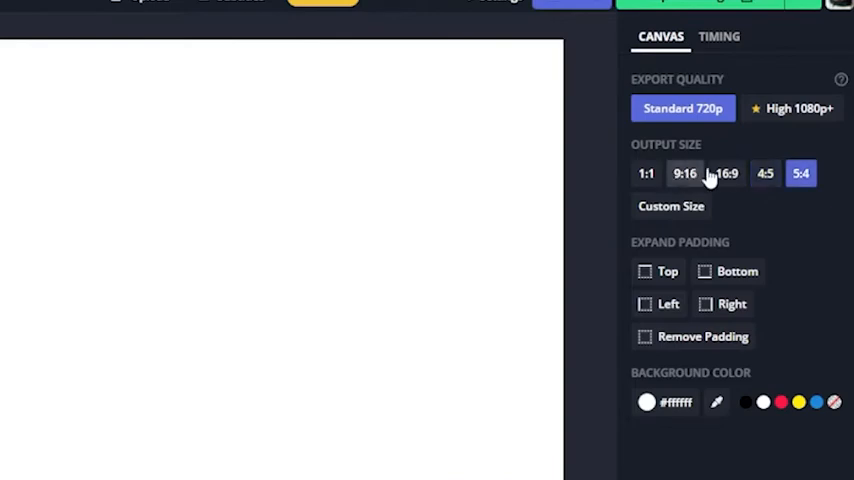
left_click(646, 173)
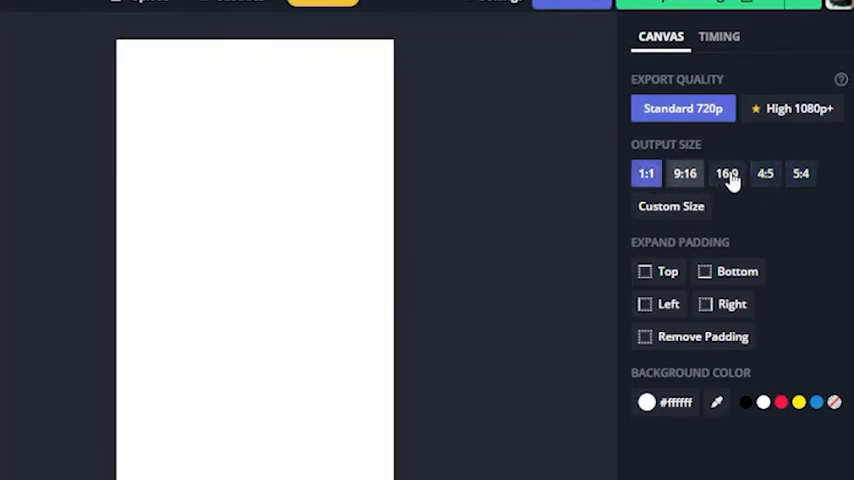
left_click(685, 173)
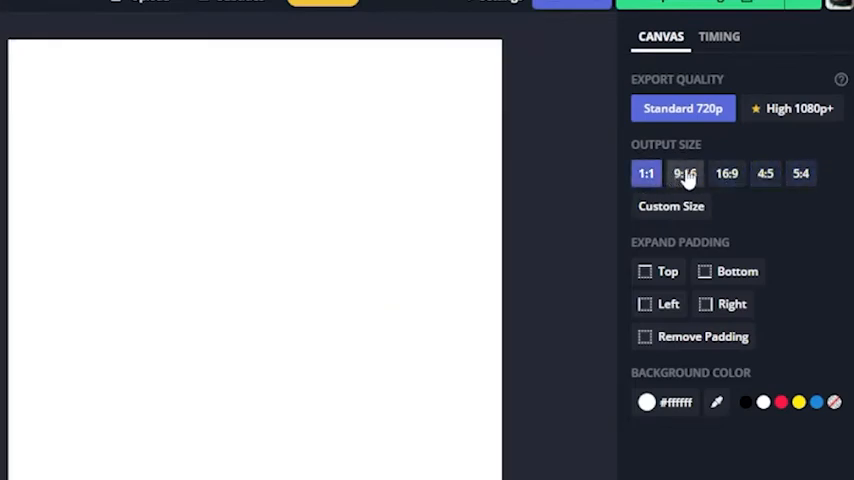
left_click(685, 173)
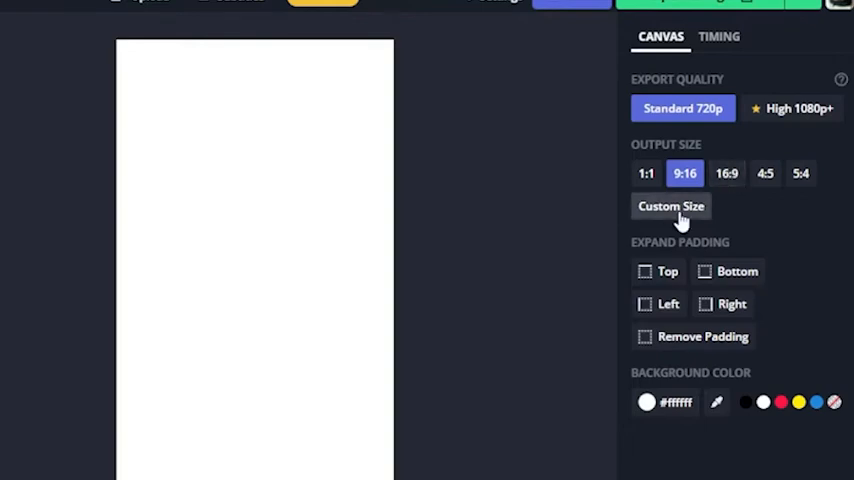
left_click(671, 206)
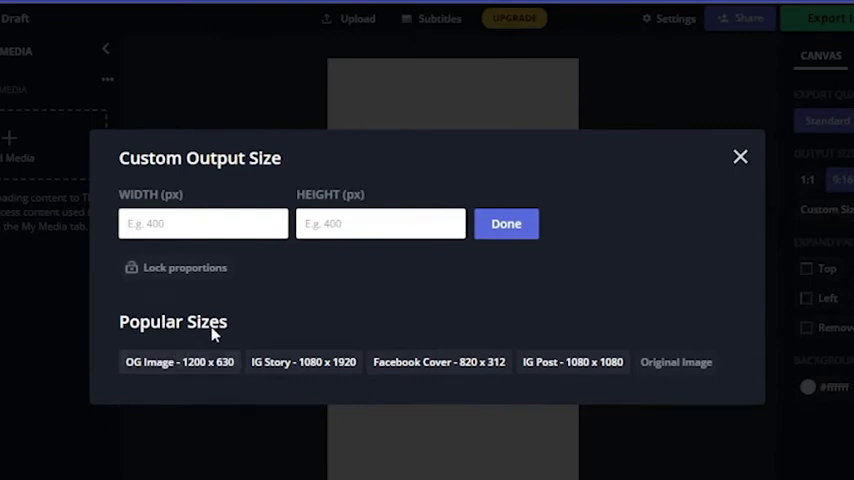
mouse_move(267, 385)
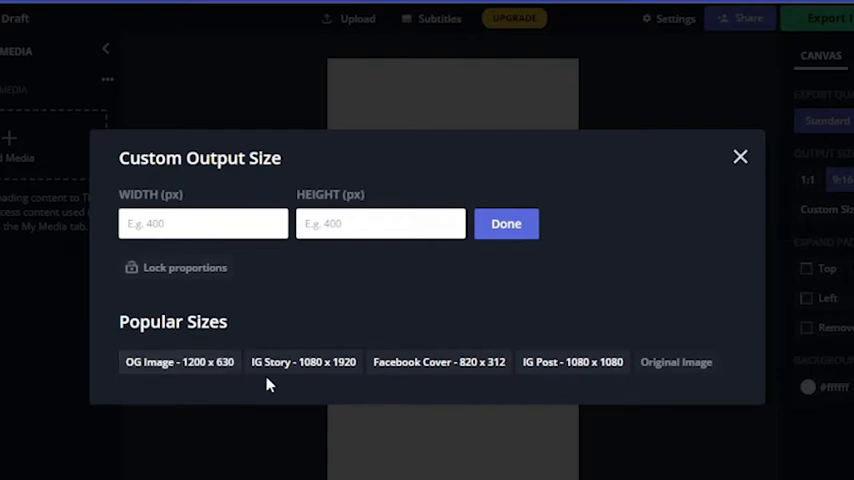
mouse_move(476, 368)
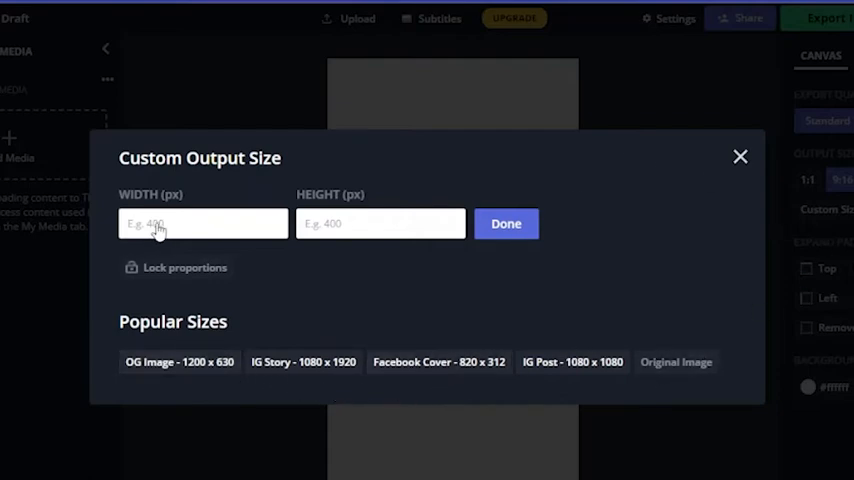
mouse_move(203, 228)
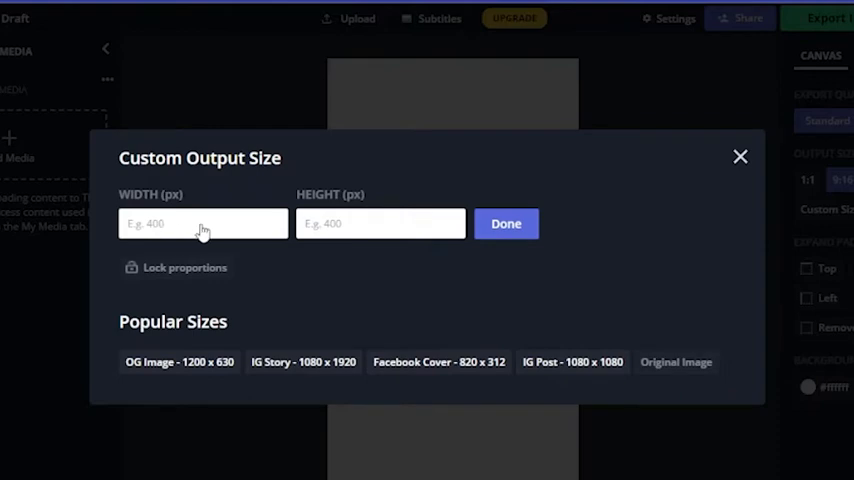
mouse_move(168, 204)
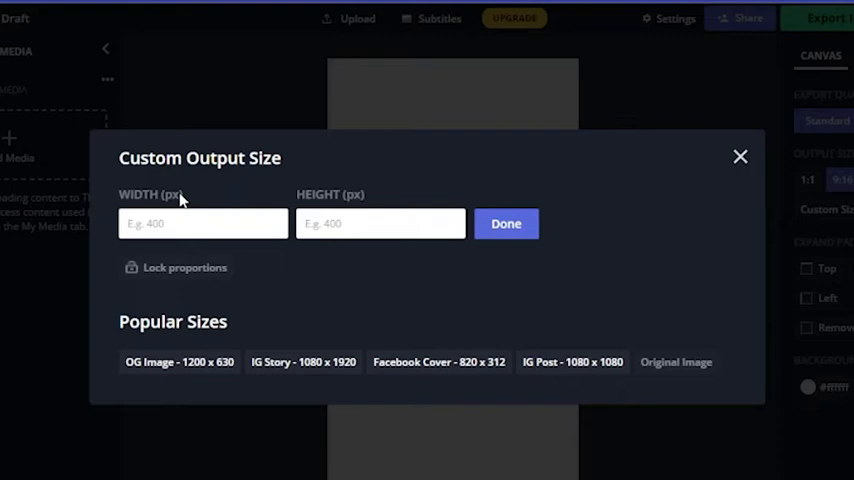
mouse_move(150, 203)
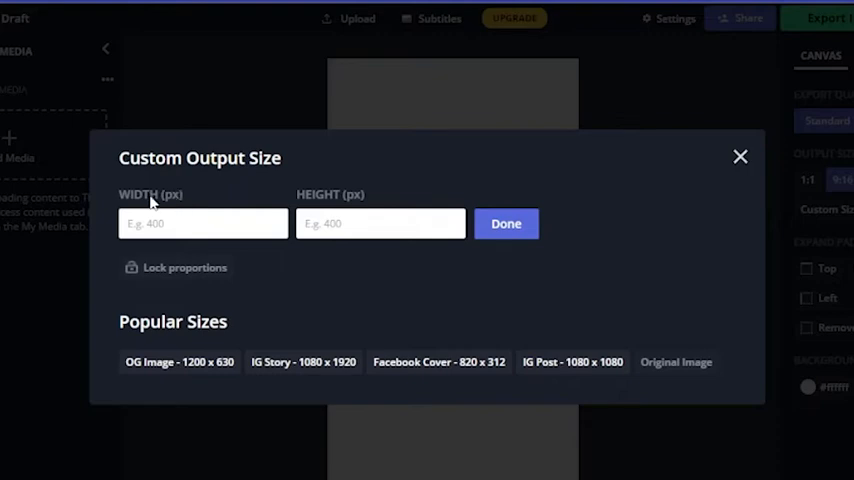
mouse_move(750, 160)
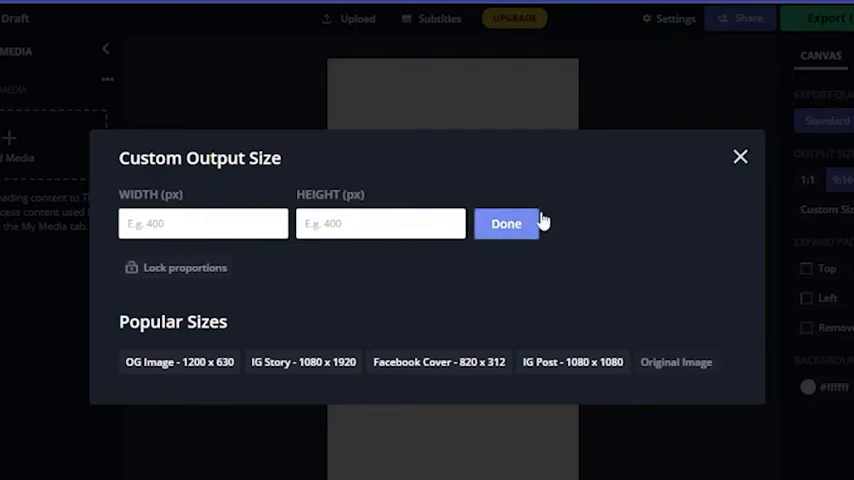
Dismiss the Custom Output Size dialog with empty fields, keeping the 9:16 canvas
left_click(506, 223)
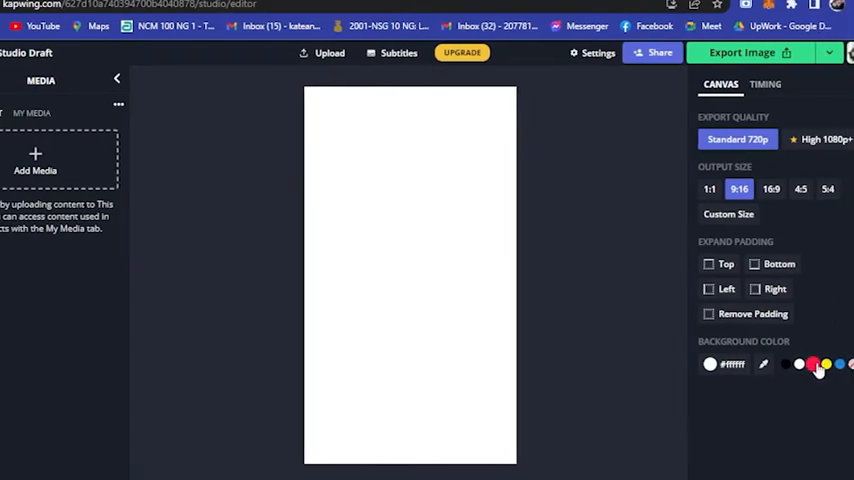
Set the canvas background to yellow (#FFEA00), then start a new white 16:9 draft
left_click(812, 364)
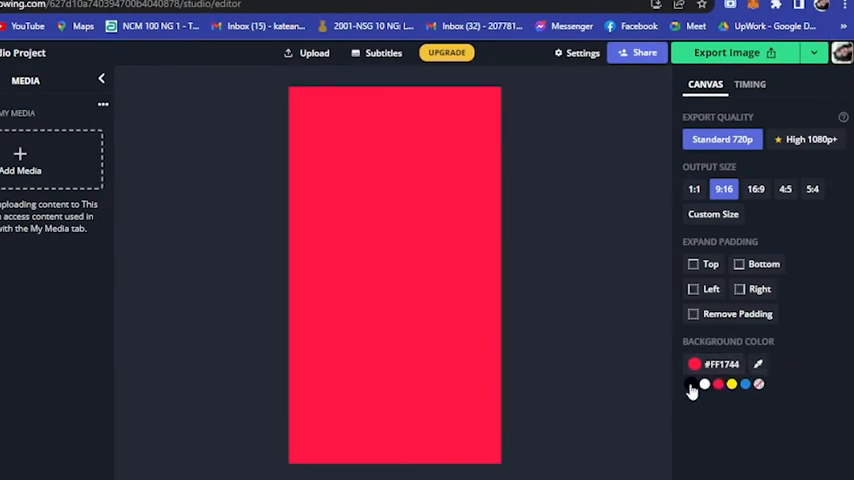
left_click(731, 384)
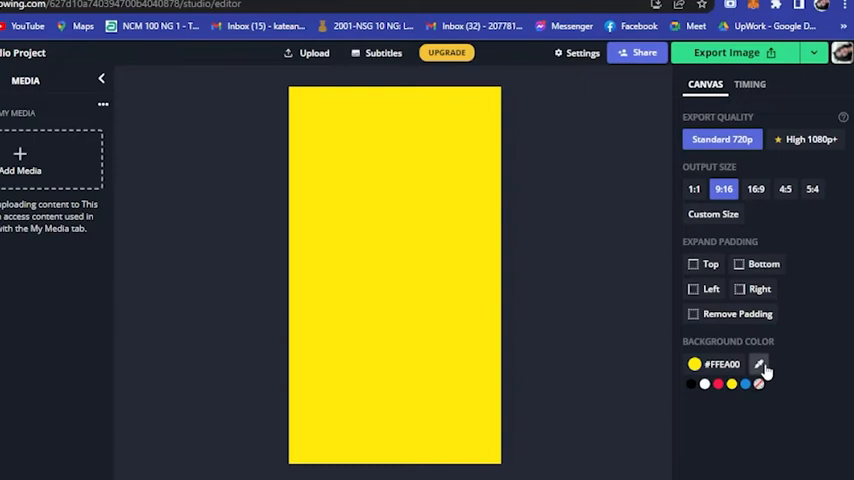
left_click(756, 189)
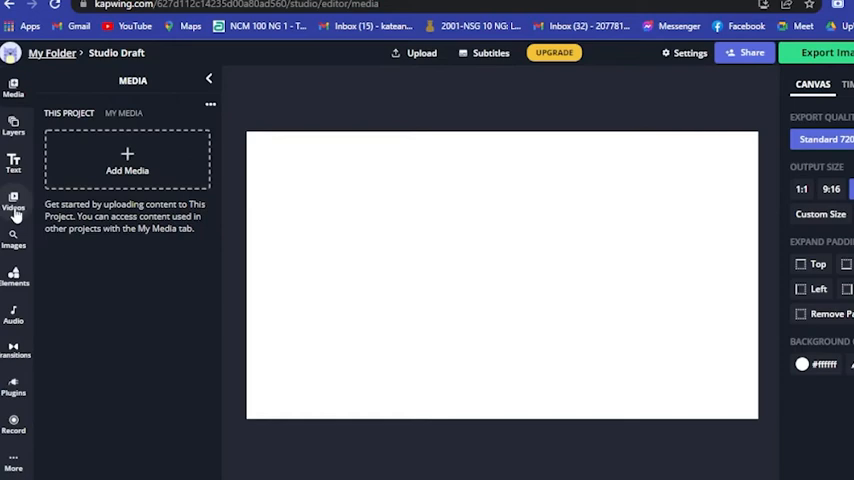
List the 'animal' stock clips in the Videos library and scroll through them
left_click(14, 200)
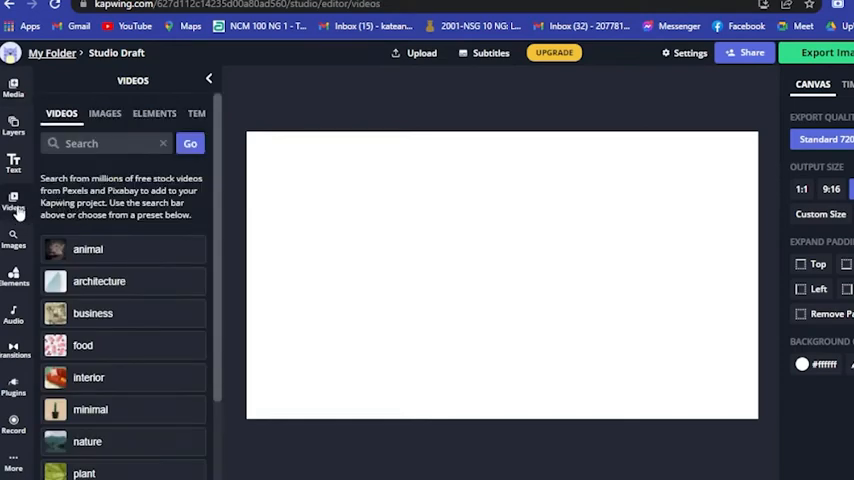
mouse_move(205, 192)
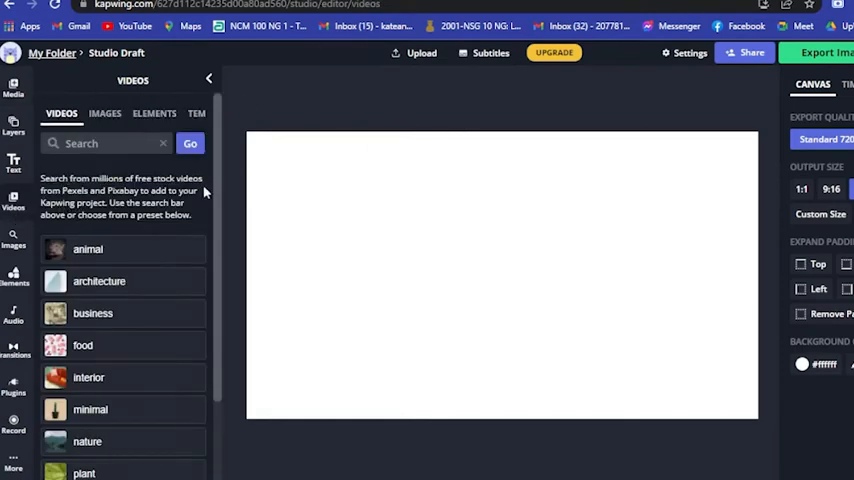
mouse_move(138, 100)
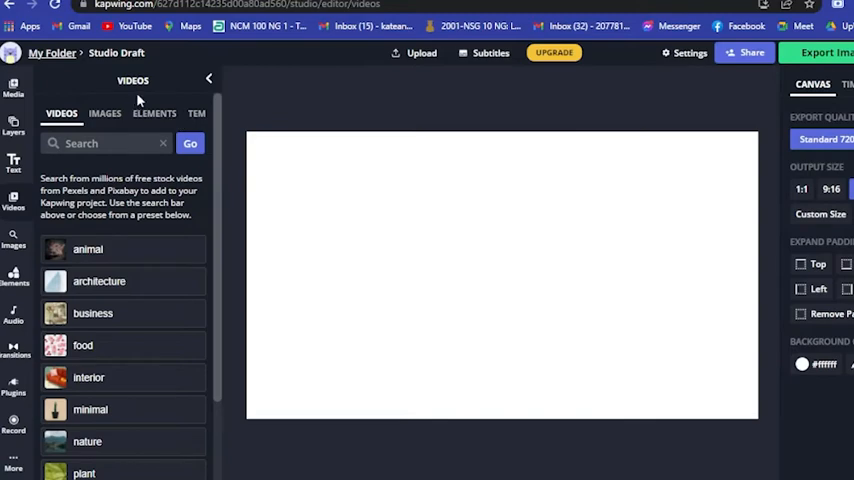
mouse_move(115, 153)
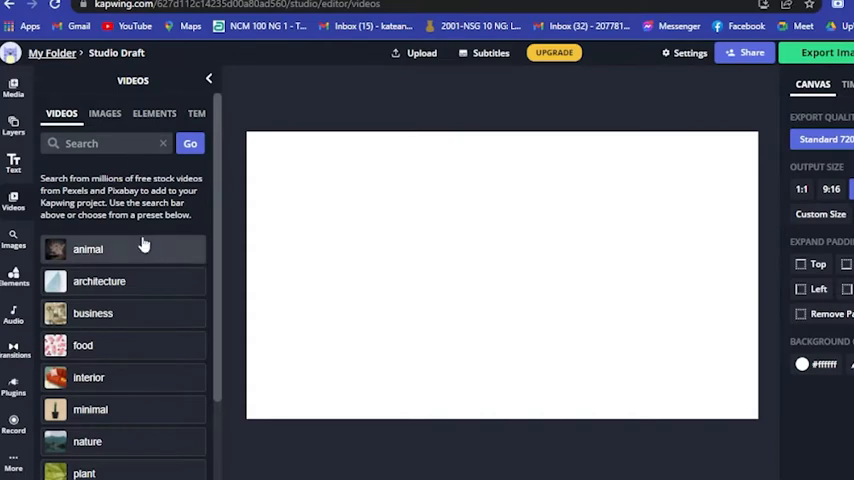
left_click(87, 249)
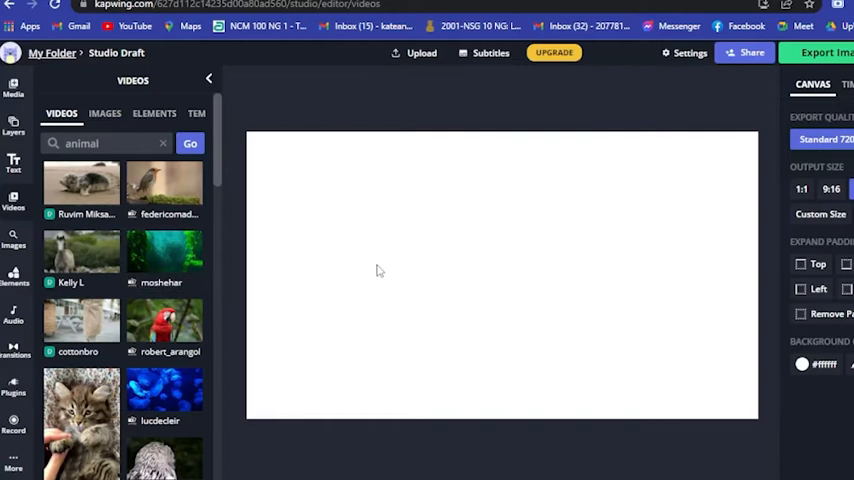
scroll("down", 3)
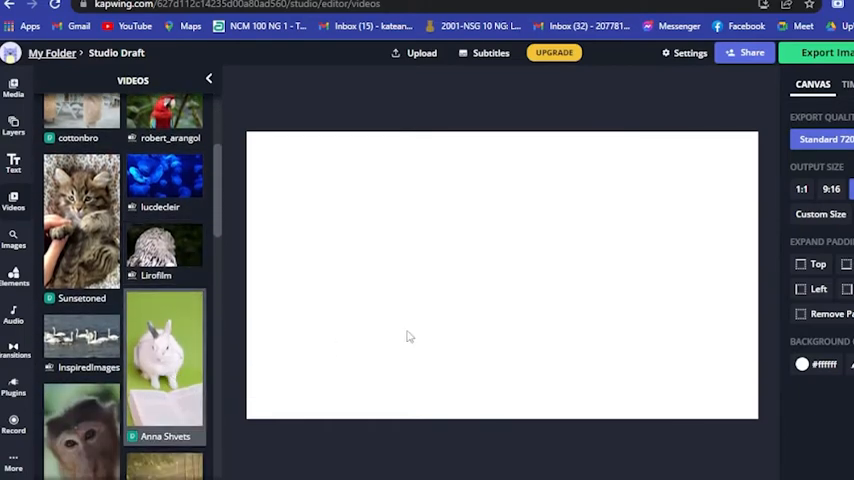
scroll("down", 3)
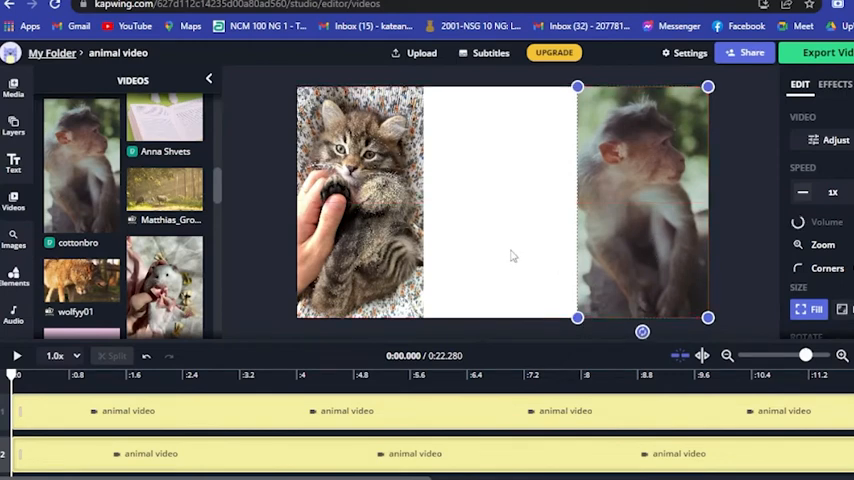
Add the kitten, hamster and monkey clips side by side and play the video
left_click(163, 285)
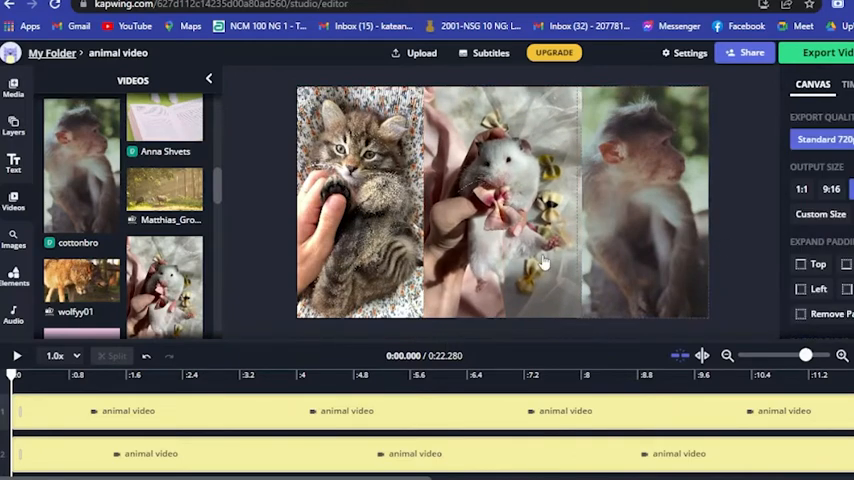
left_click(16, 355)
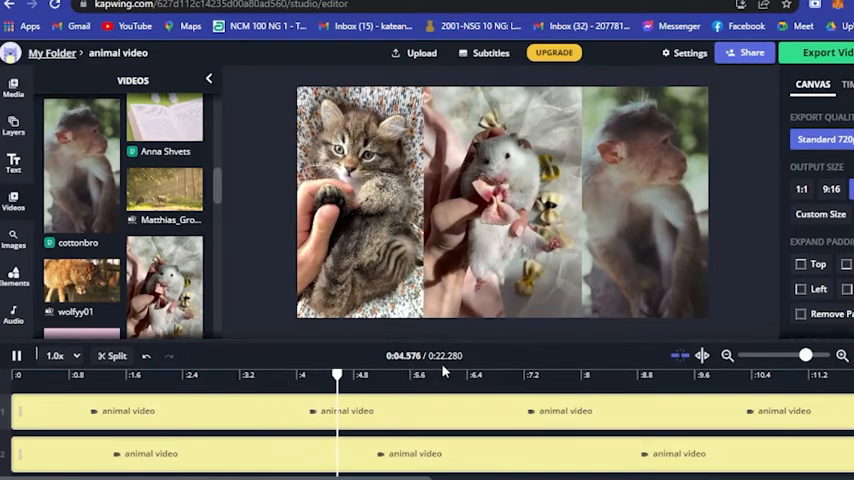
left_click(16, 355)
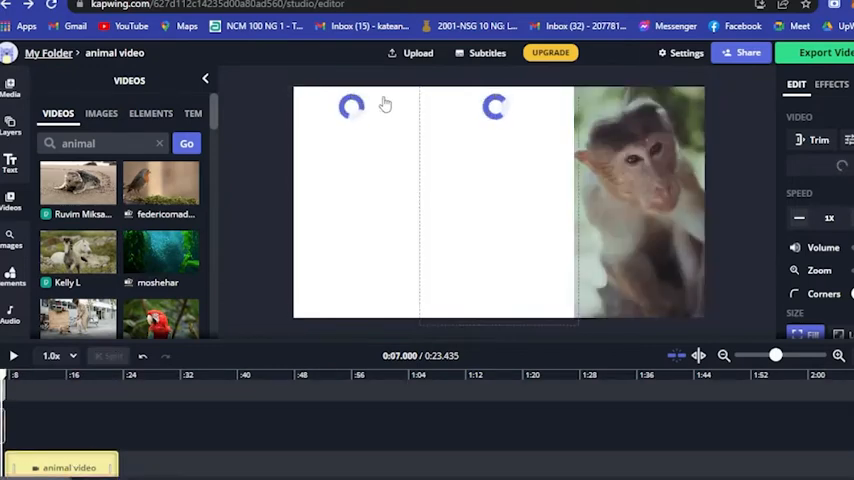
mouse_move(122, 207)
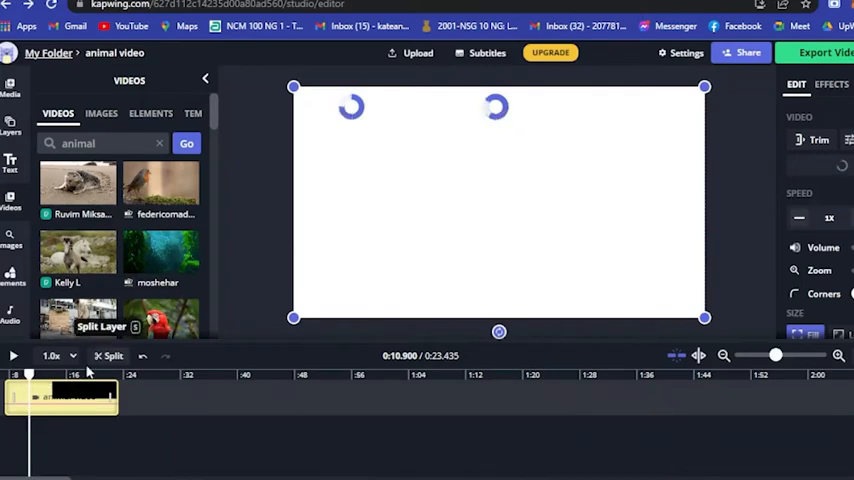
Open the Text options for the 0:23.435 three-clip animal video
left_click(11, 163)
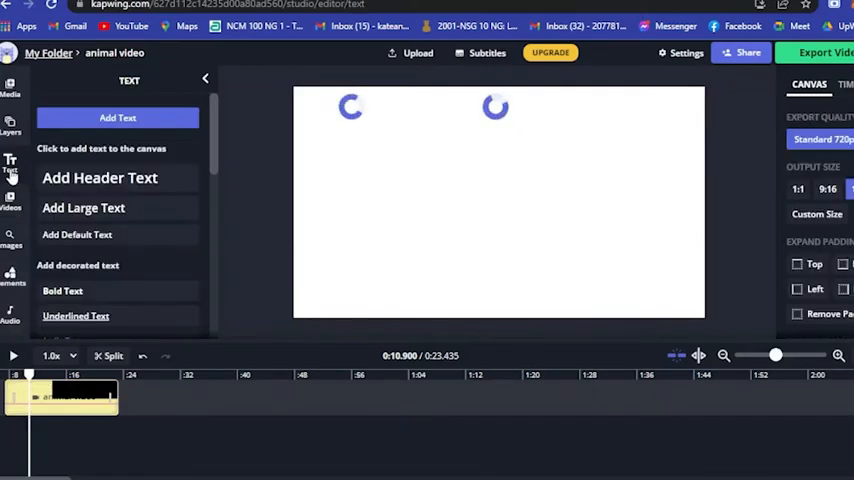
Add a Rock Salt handwriting title reading 'KINGDOM ANIMALIA' and open its effects
scroll("down", 3)
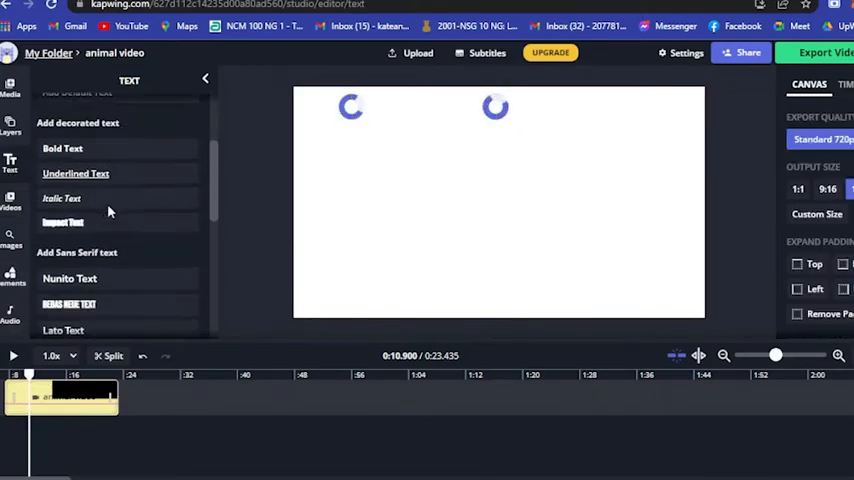
scroll("down", 3)
type("SA")
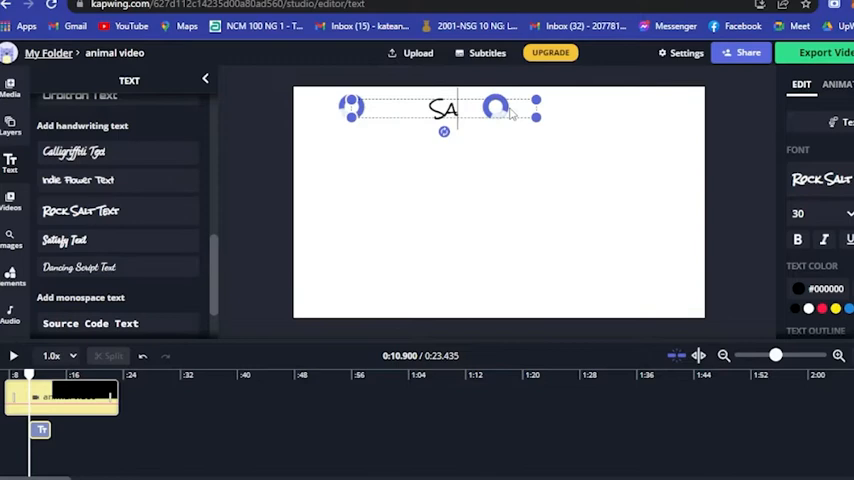
type("KINGDOM ANIMALIA")
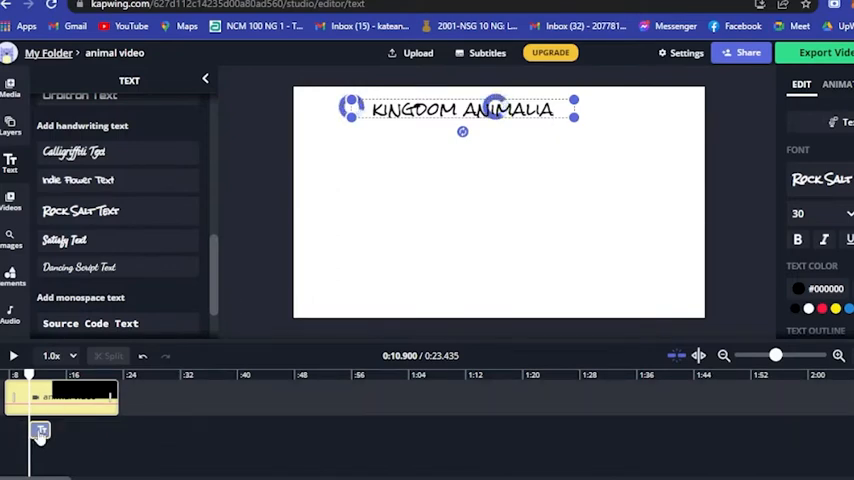
left_click(840, 84)
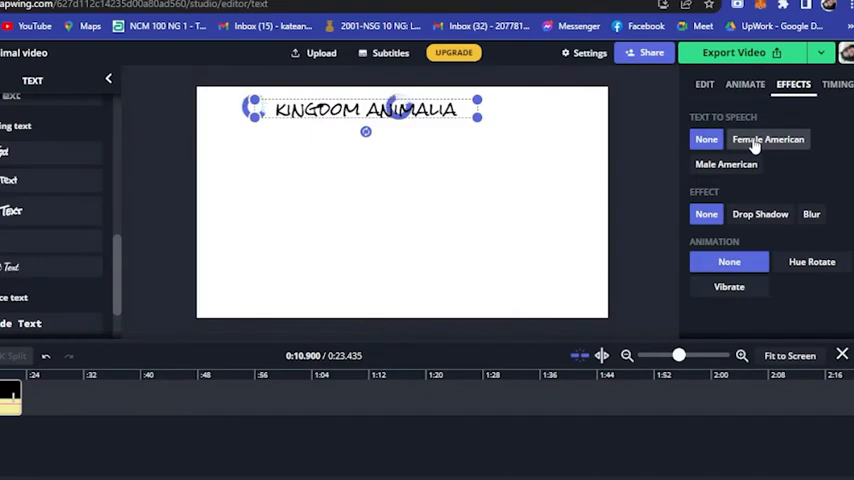
mouse_move(778, 155)
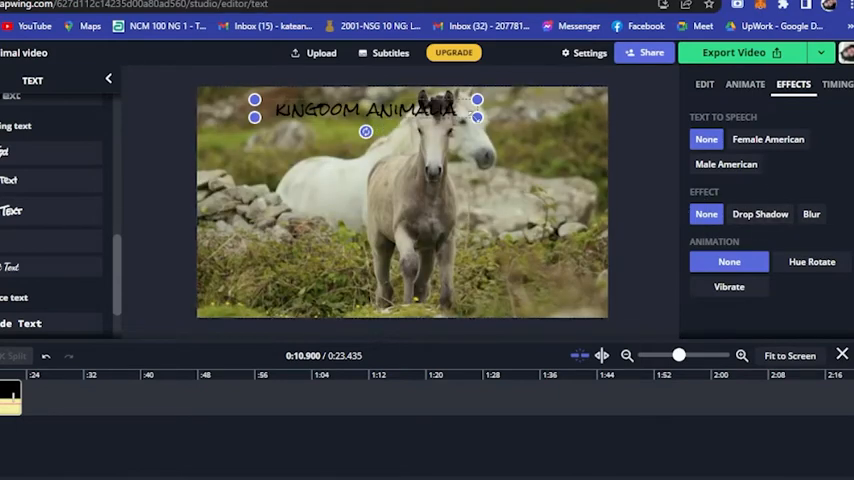
Drag the KINGDOM ANIMALIA title to the lower canvas and apply Hue Rotate animation
left_click_drag(365, 110, 300, 280)
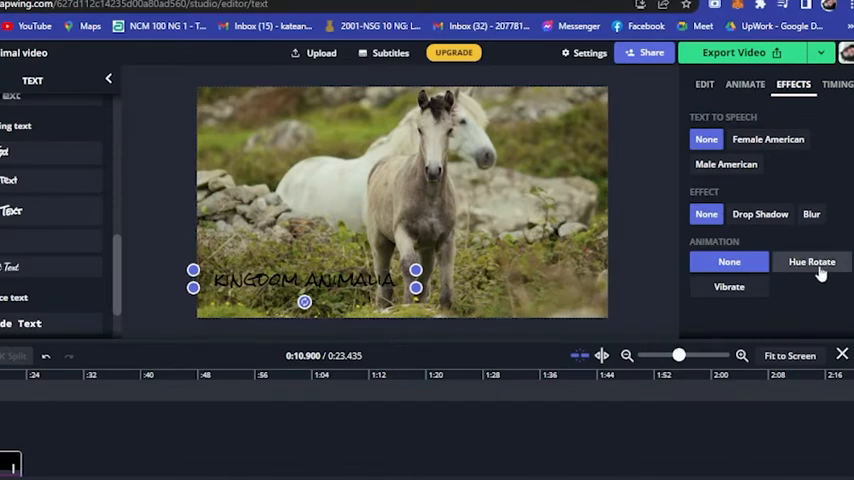
left_click(812, 261)
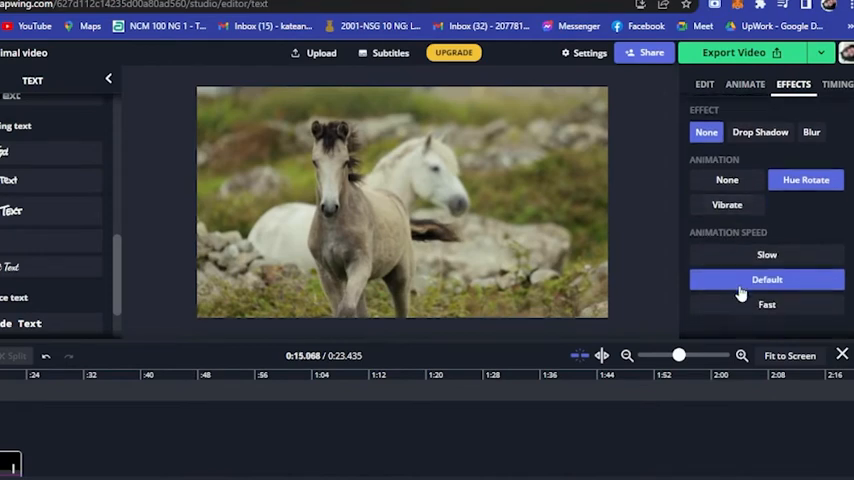
Preview Wipe, Reveal and Drop on the title, then keep the Wipe entrance transition
left_click(745, 84)
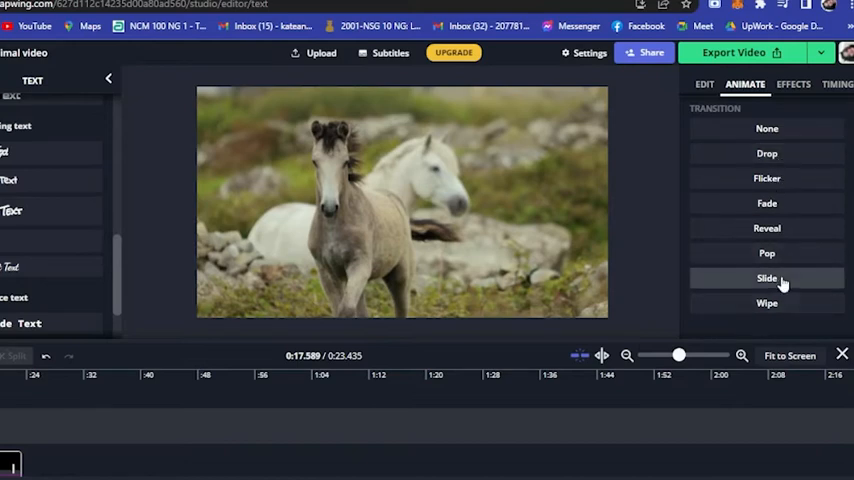
left_click(767, 303)
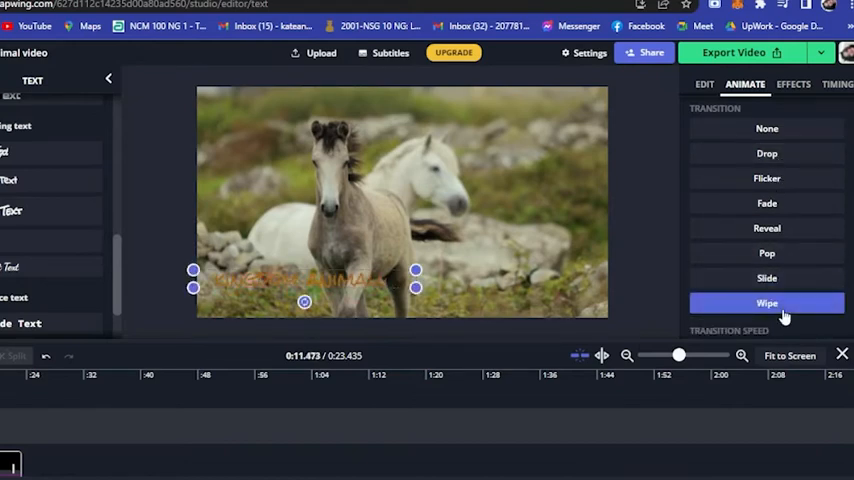
left_click(766, 228)
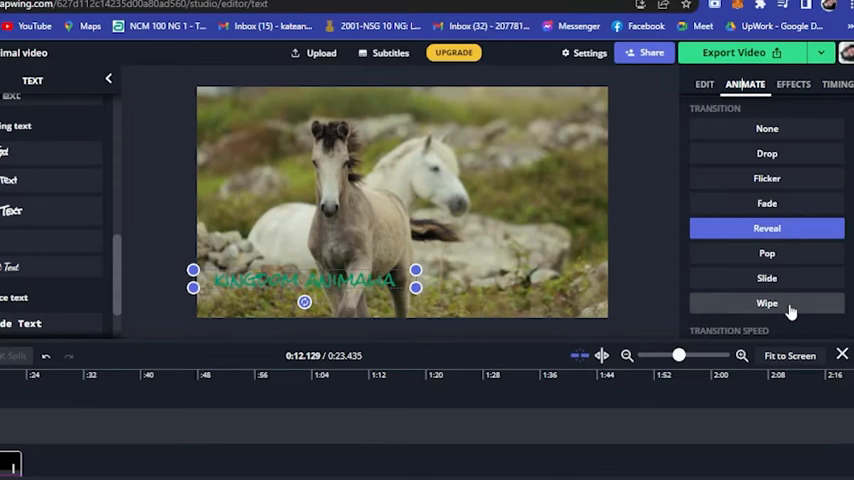
left_click(767, 153)
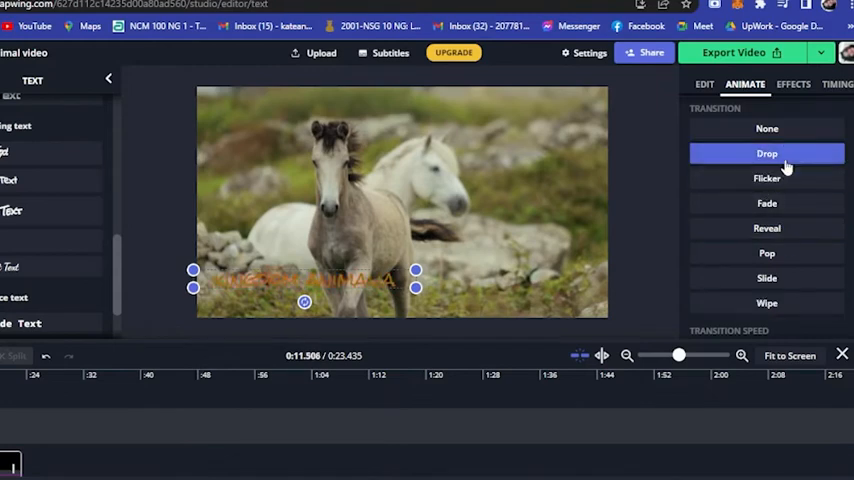
left_click(767, 303)
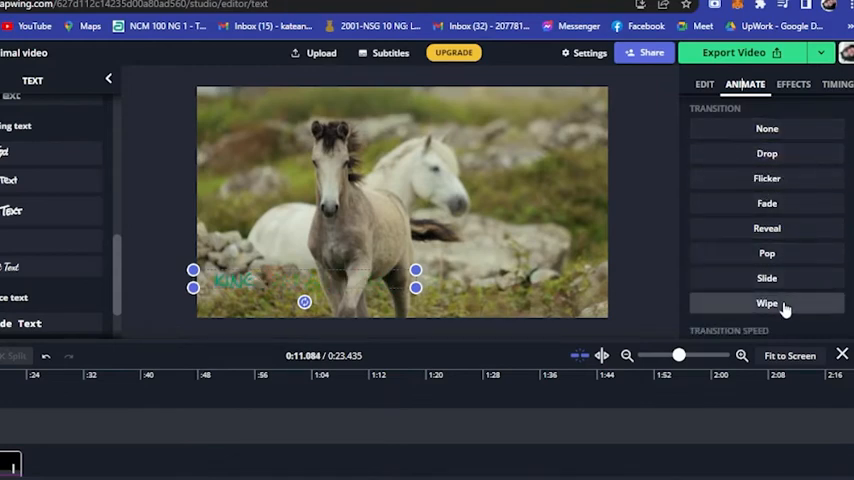
left_click(767, 303)
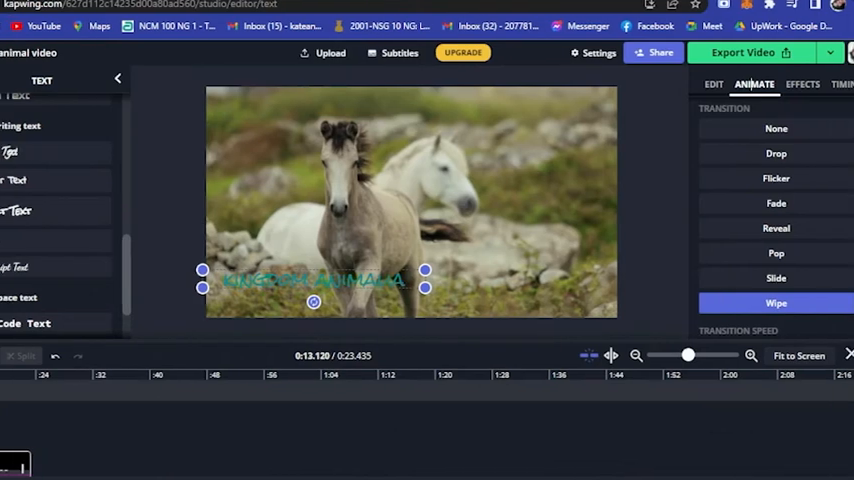
left_click(9, 355)
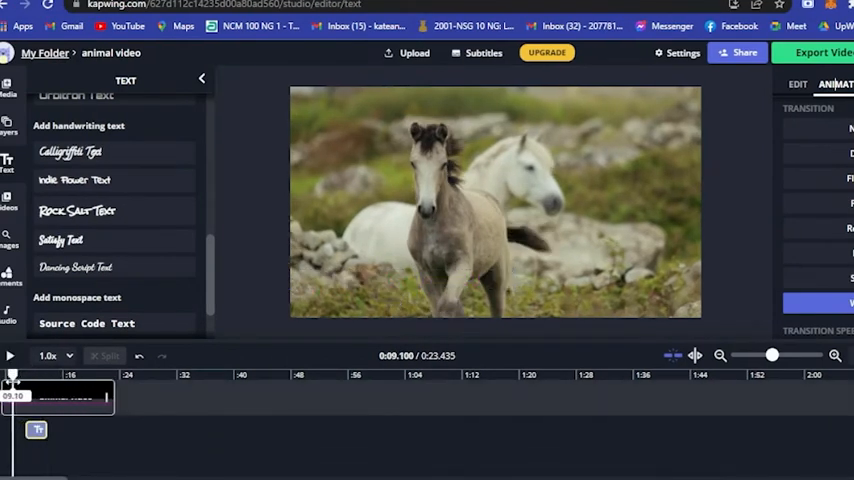
left_click(10, 356)
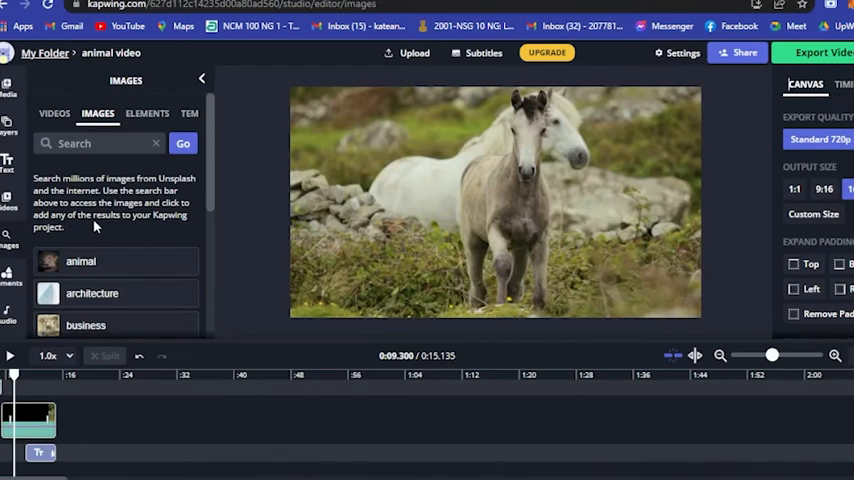
Add a 'hunter' stock photo and drag it to the top-left over the horse clip
left_click(98, 143)
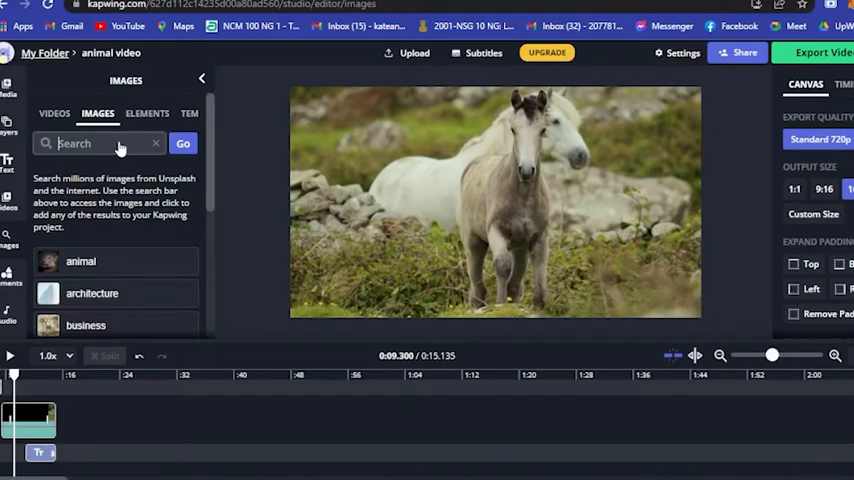
type("hunter")
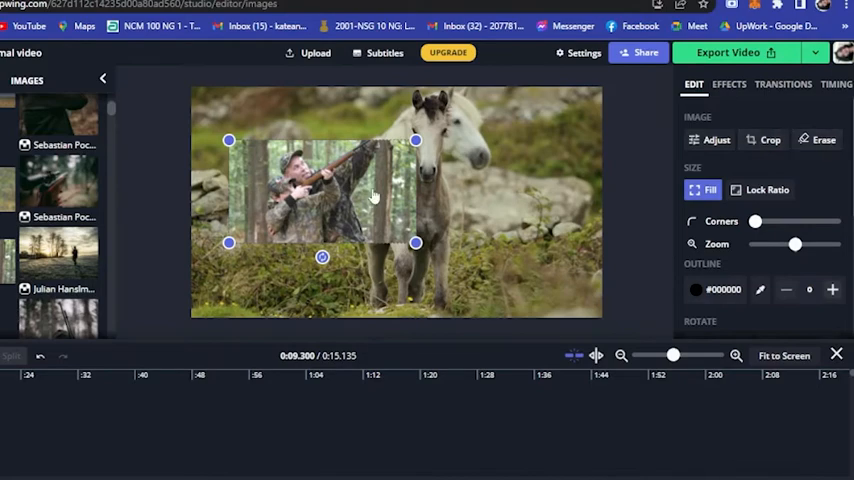
left_click_drag(322, 191, 478, 235)
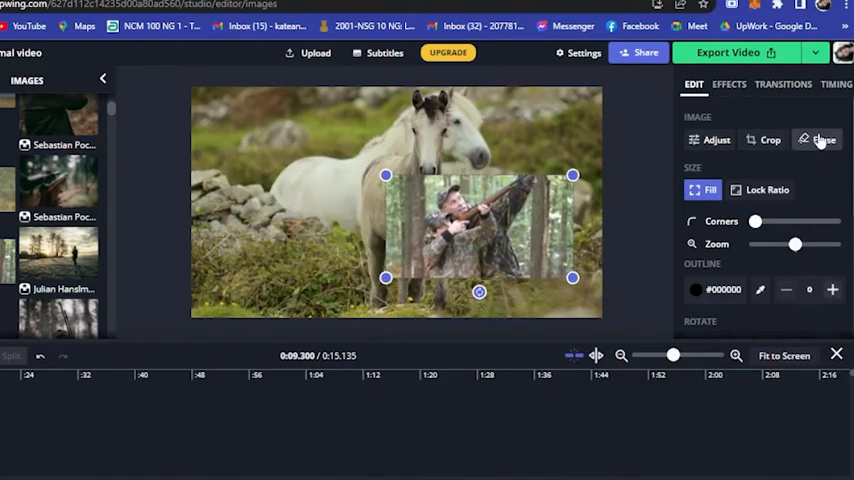
left_click(823, 140)
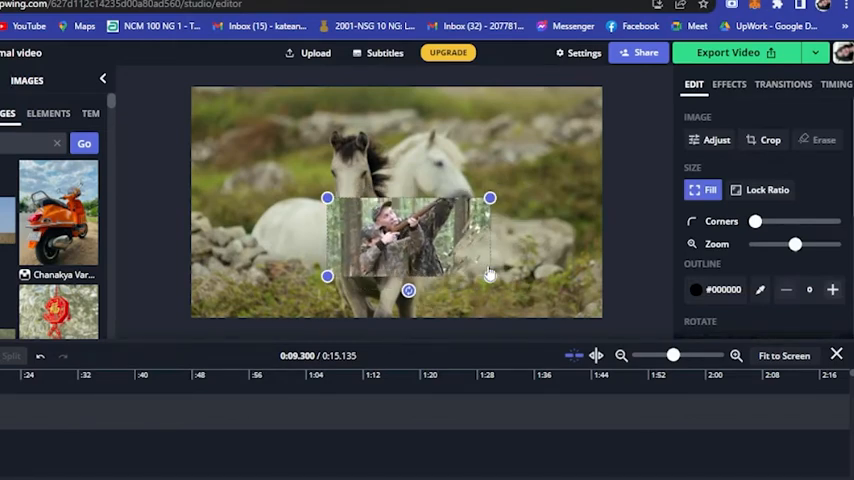
left_click_drag(408, 235, 293, 165)
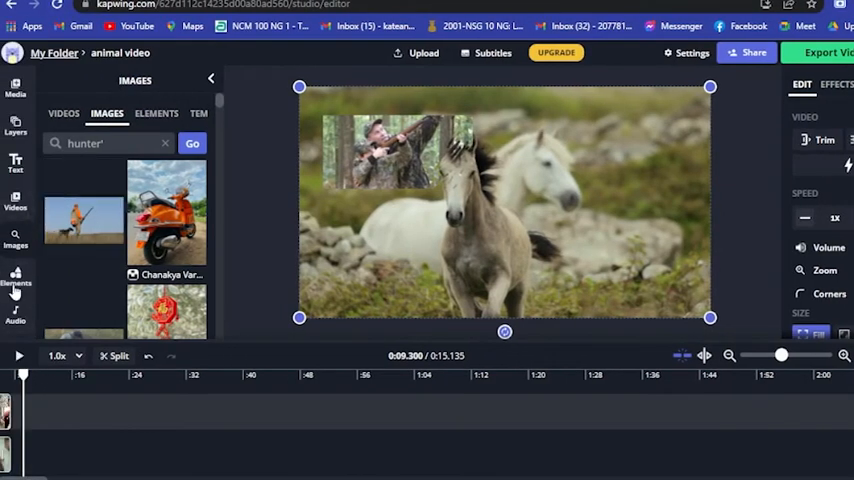
Frame the hunter photo with a GIPHY rainbow sticker, then play and pause a preview
left_click(156, 117)
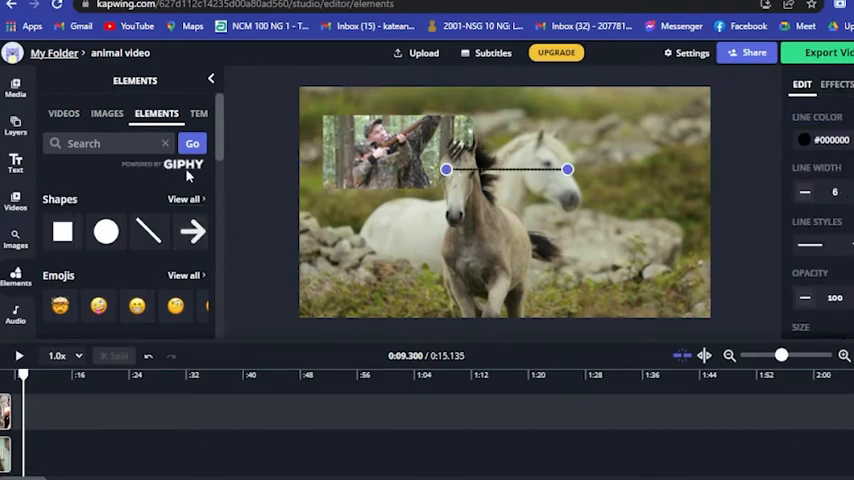
left_click(110, 143)
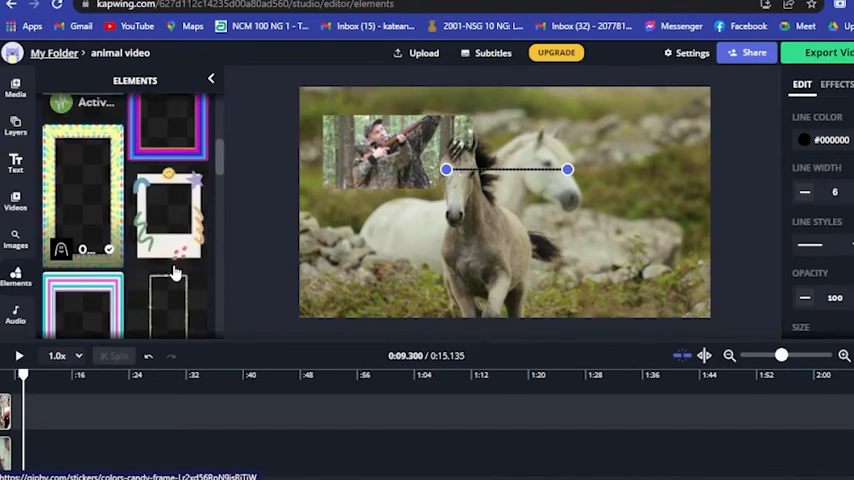
scroll("down", 3)
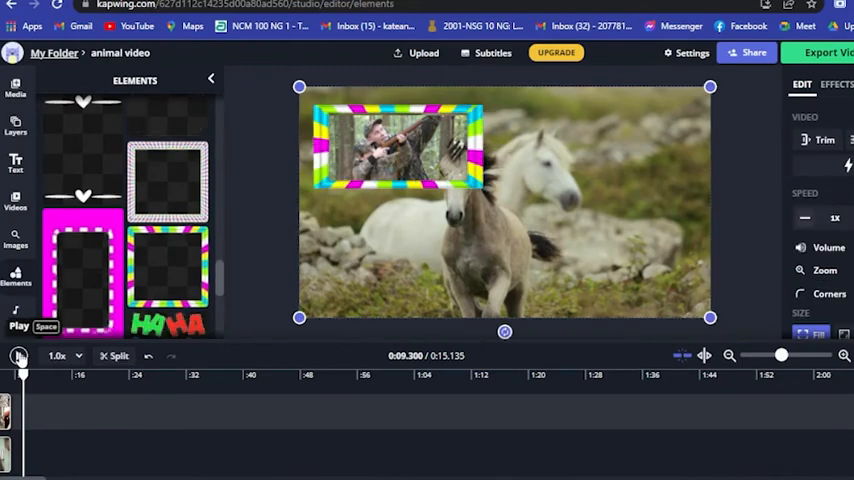
left_click(18, 355)
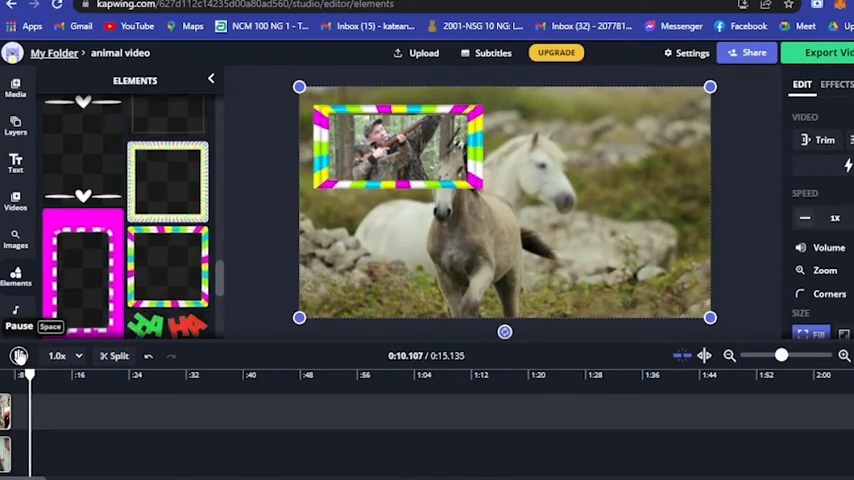
left_click(18, 355)
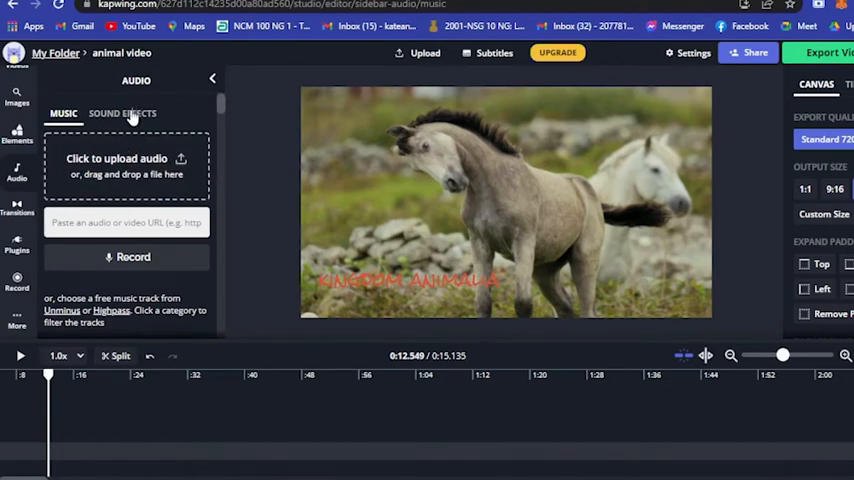
Add a 'horse' sound effect to the timeline and give it a Fade effect
left_click(122, 113)
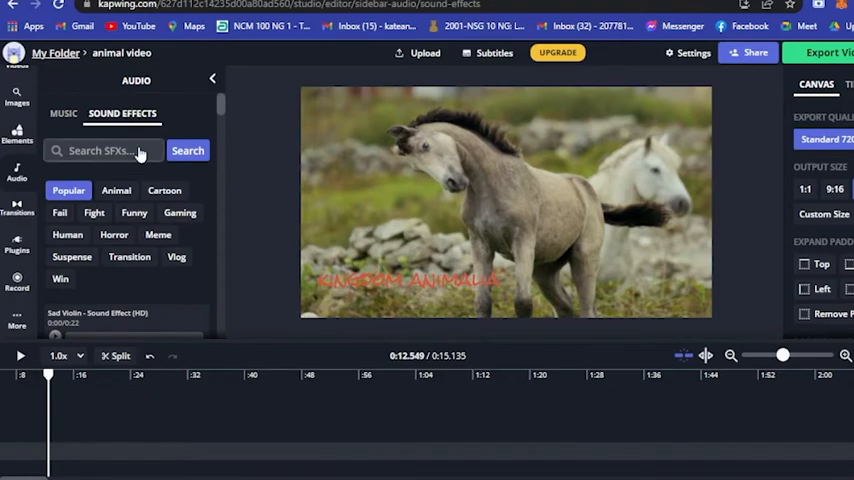
type("horse")
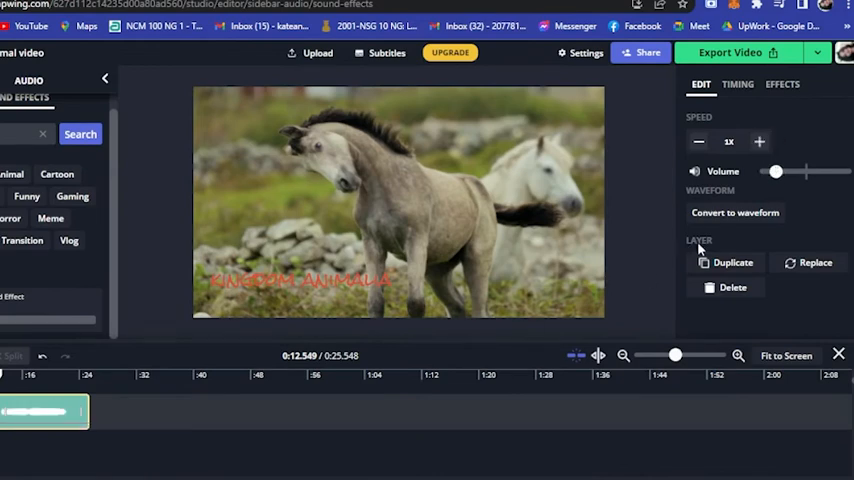
mouse_move(774, 113)
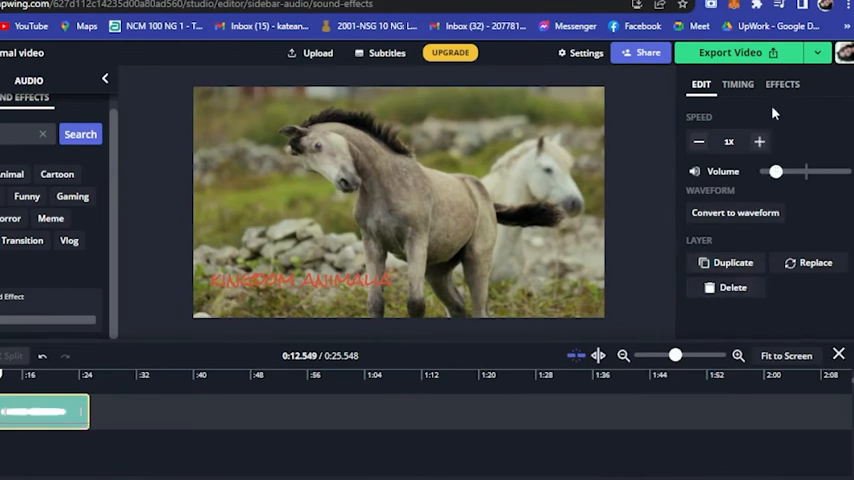
left_click(782, 84)
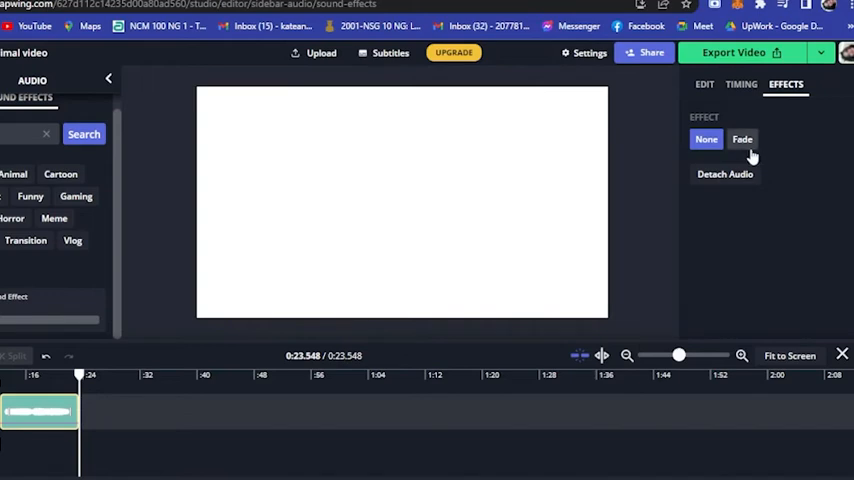
left_click(741, 84)
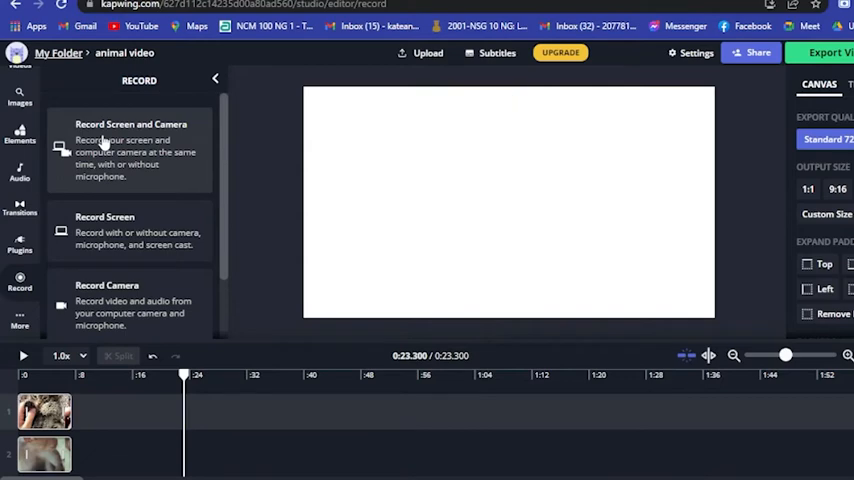
scroll("down", 3)
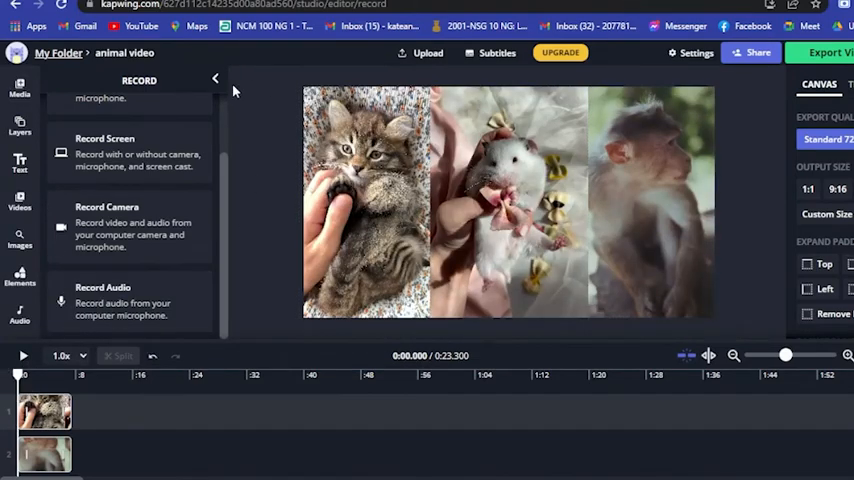
mouse_move(757, 53)
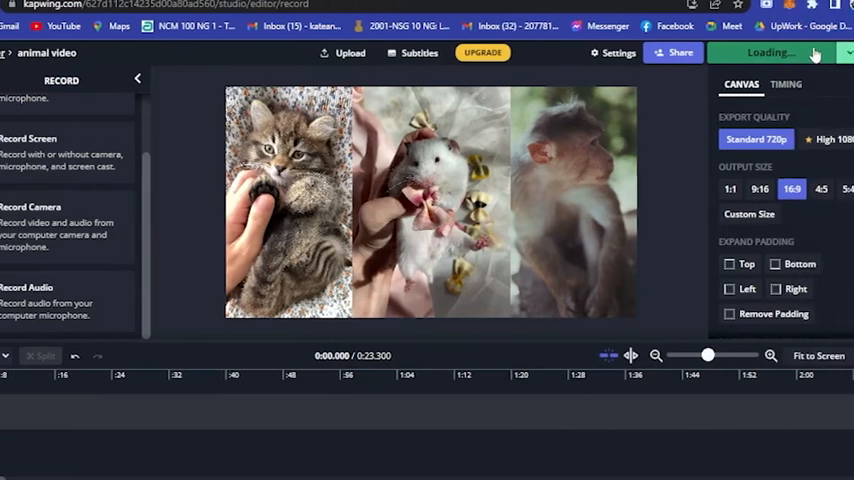
Export the animal video and play the result on its share page
left_click(770, 52)
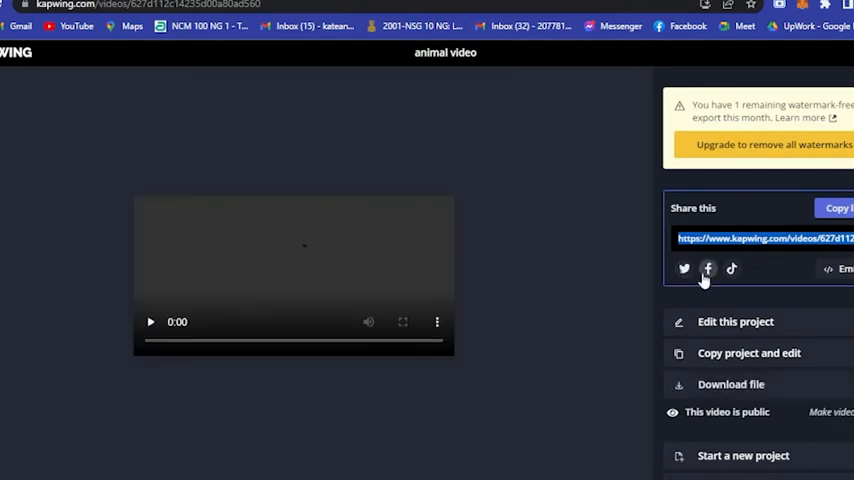
left_click(150, 321)
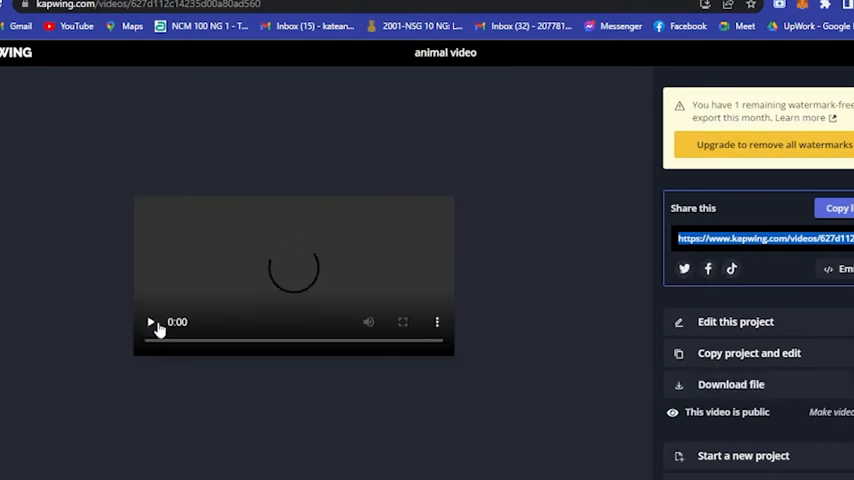
left_click(151, 321)
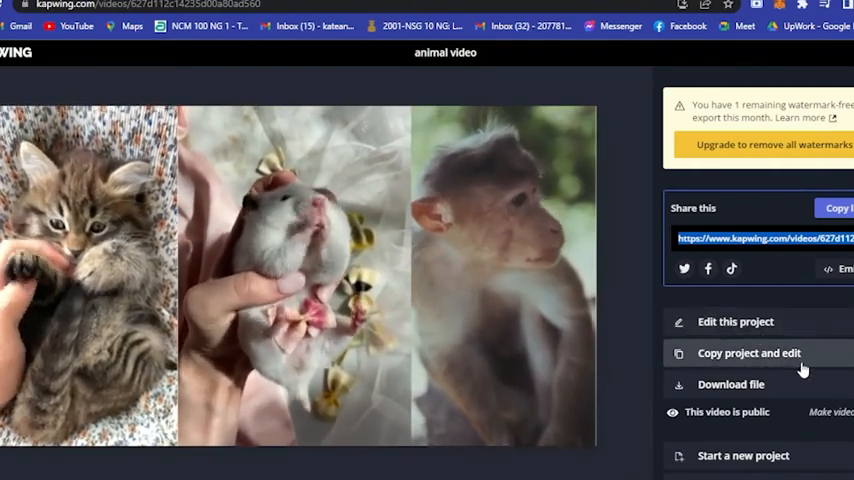
scroll("down", 3)
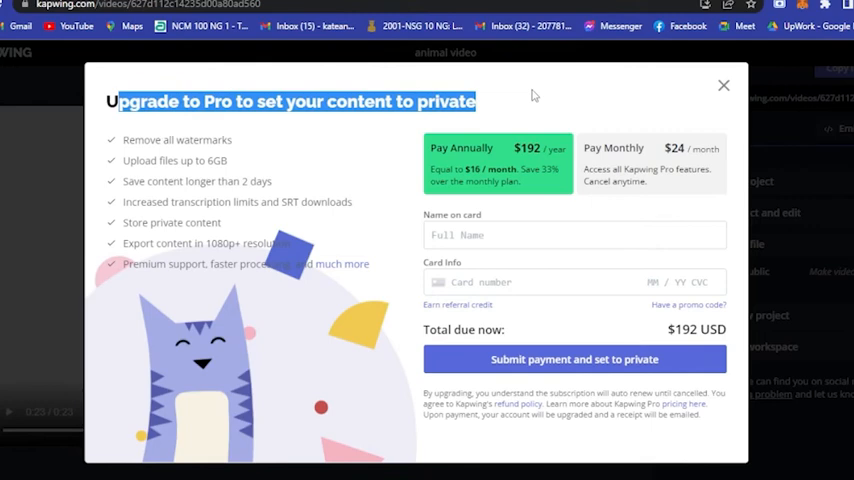
Close the Pro upgrade popup, replay the video and download the exported file
left_click(723, 85)
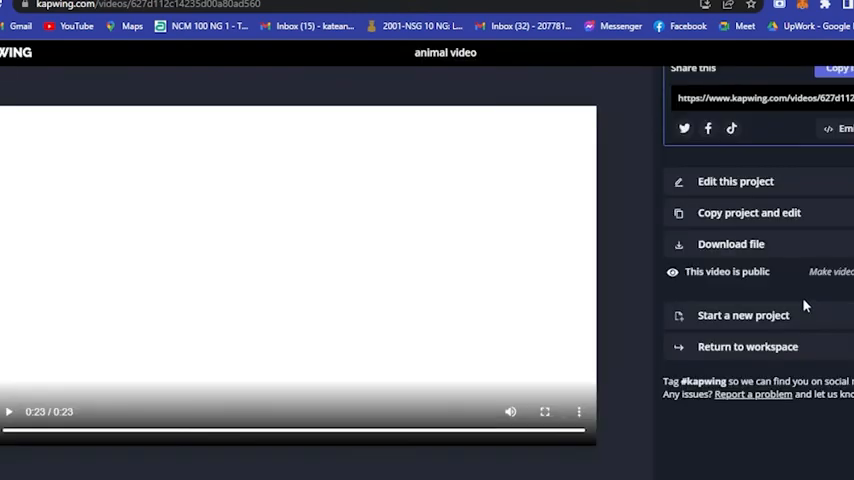
left_click(9, 411)
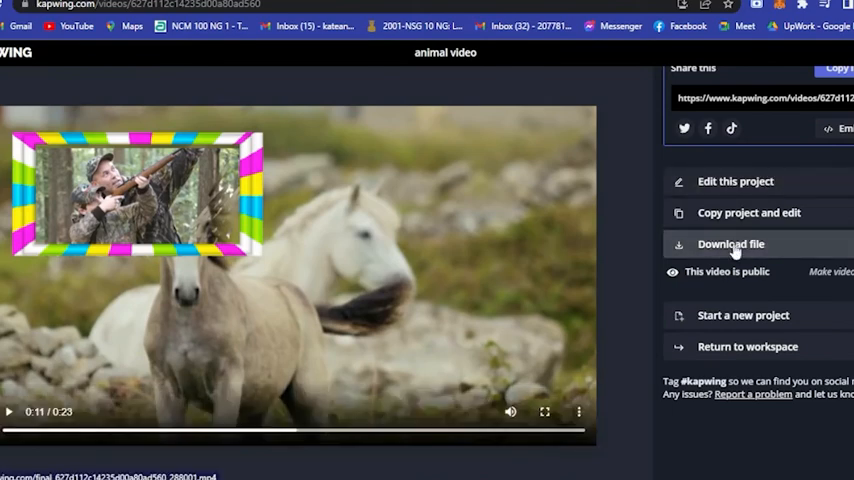
left_click(730, 244)
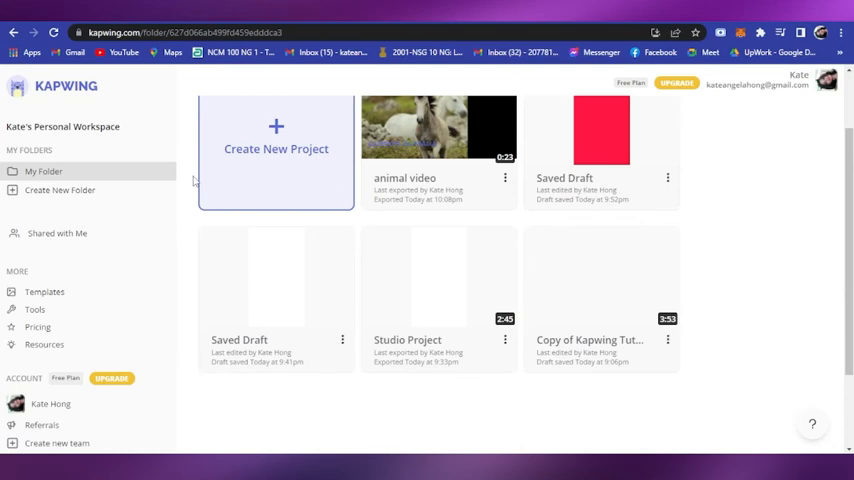
mouse_move(692, 215)
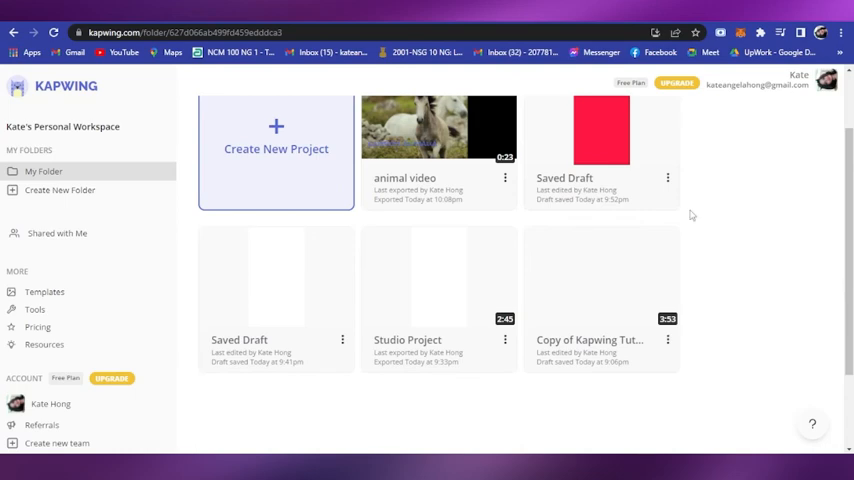